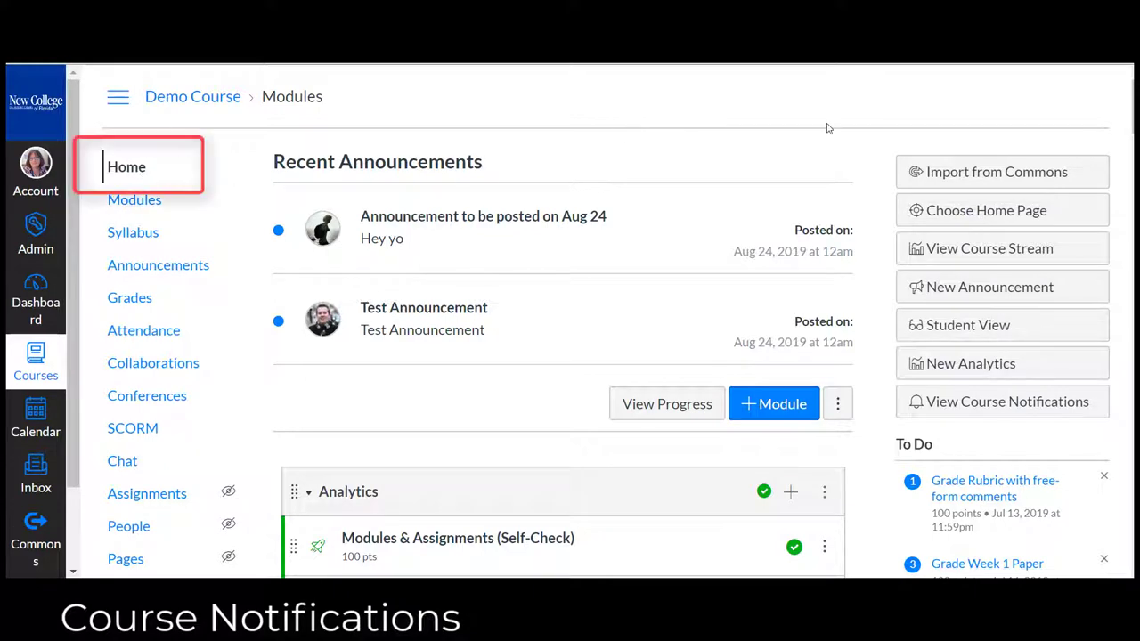
mouse_move(1026, 402)
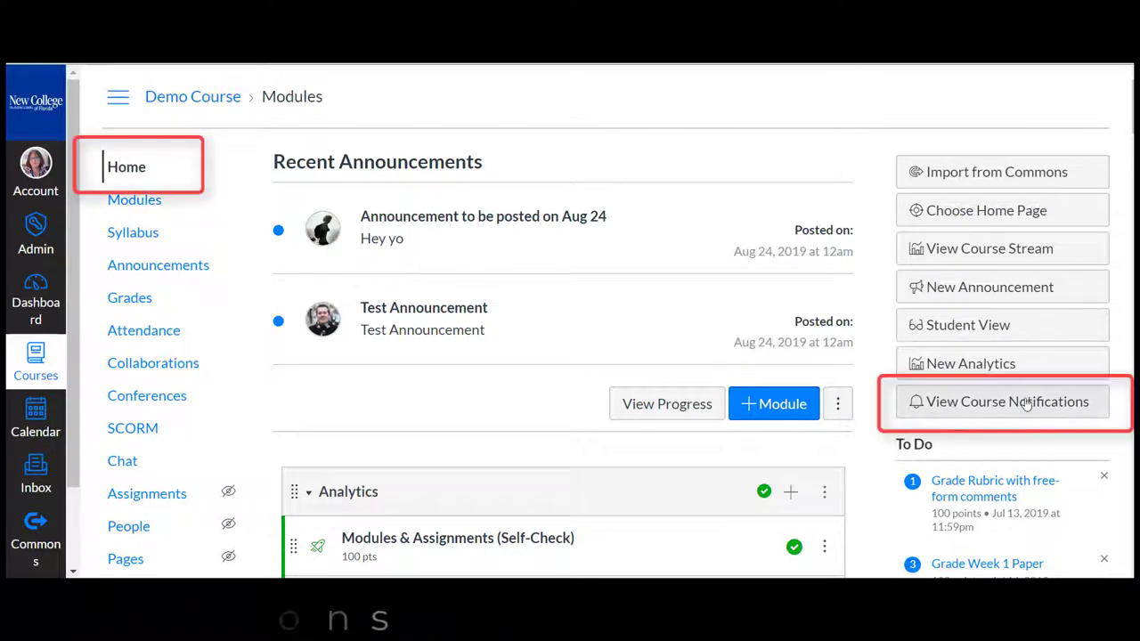
Check that Demo Course notifications are enabled, then return to the course home page
left_click(1003, 402)
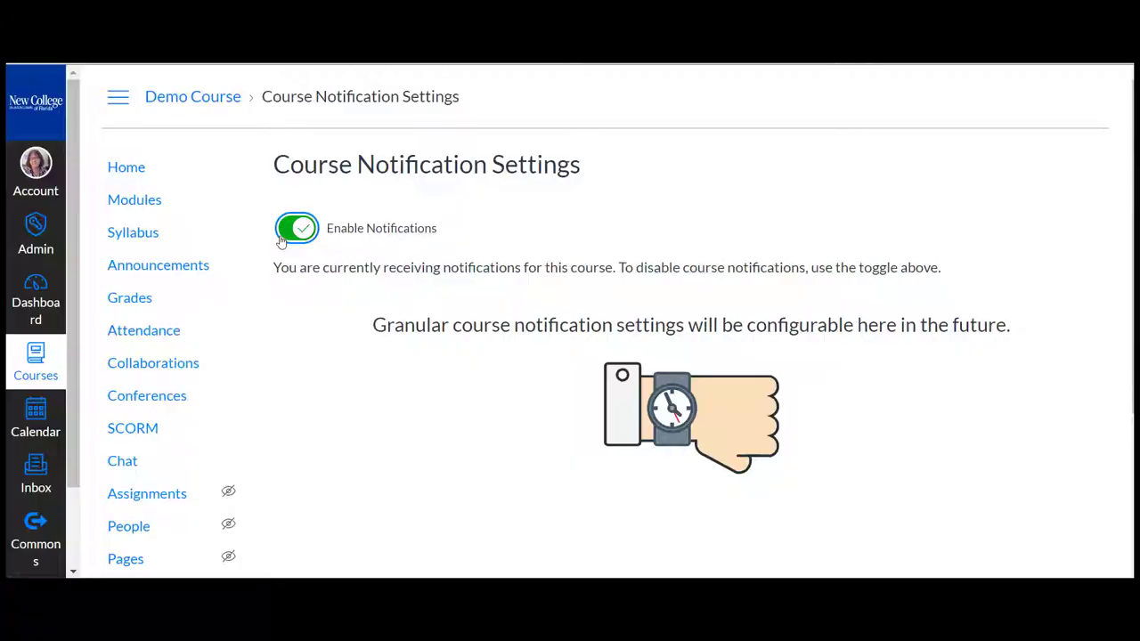
left_click(296, 228)
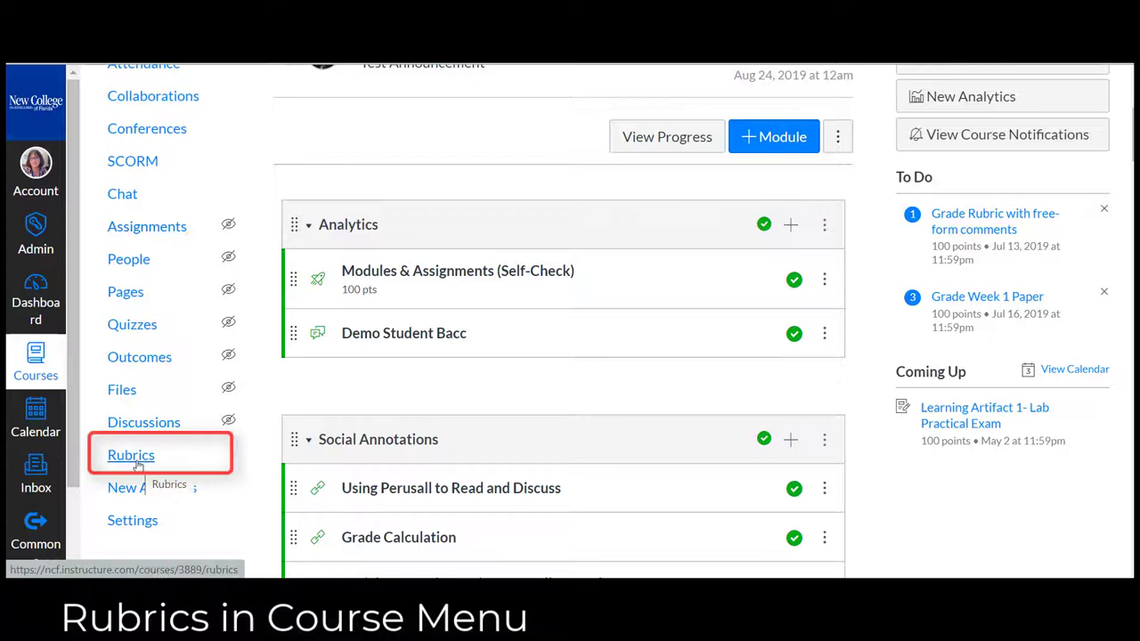
Browse the Course Rubrics list, including CSA 3 and Final Project Paper
left_click(131, 454)
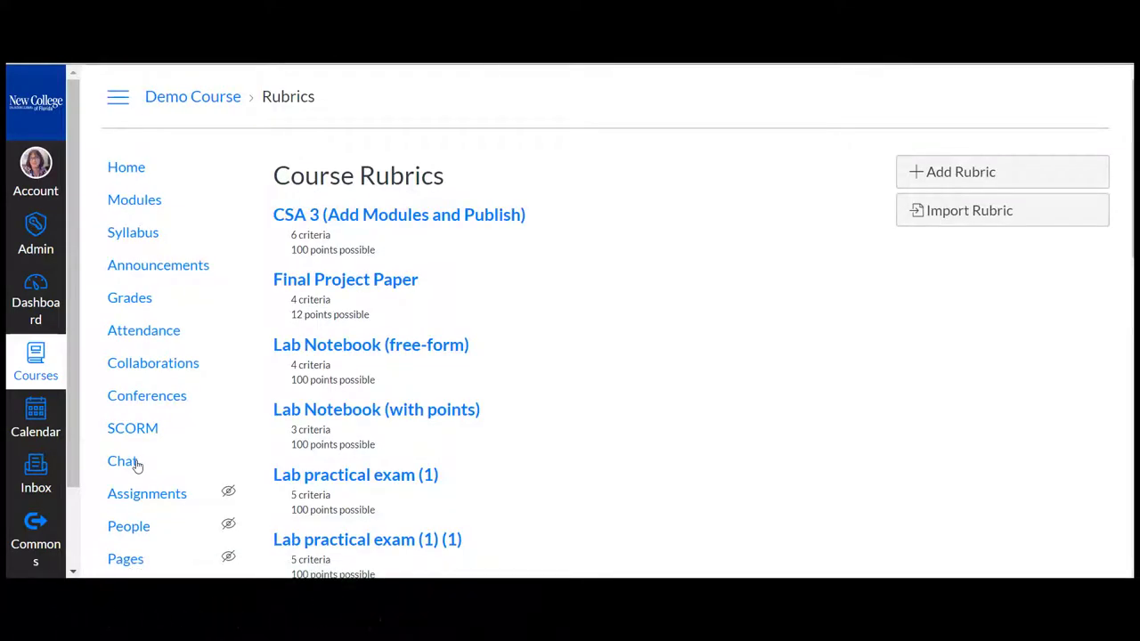
mouse_move(138, 466)
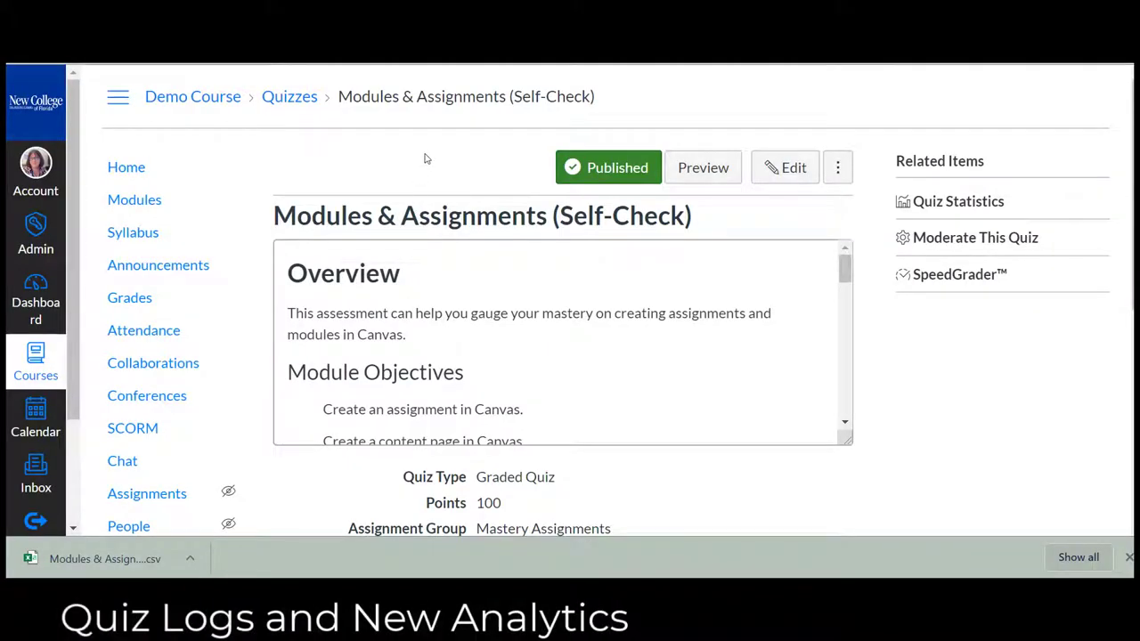
mouse_move(748, 278)
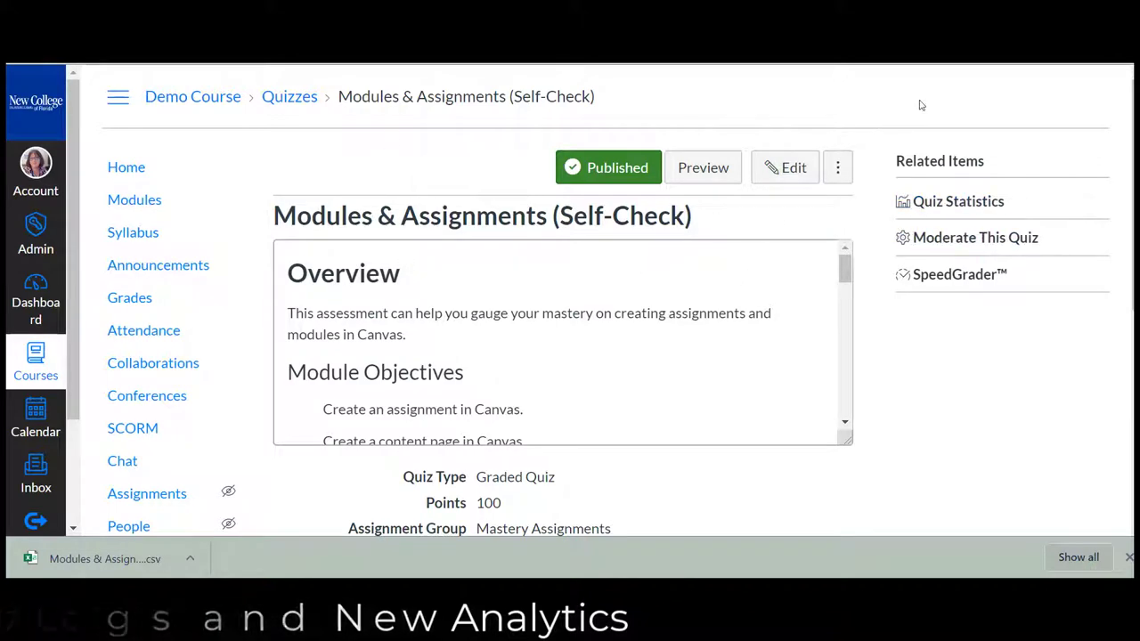
left_click(959, 200)
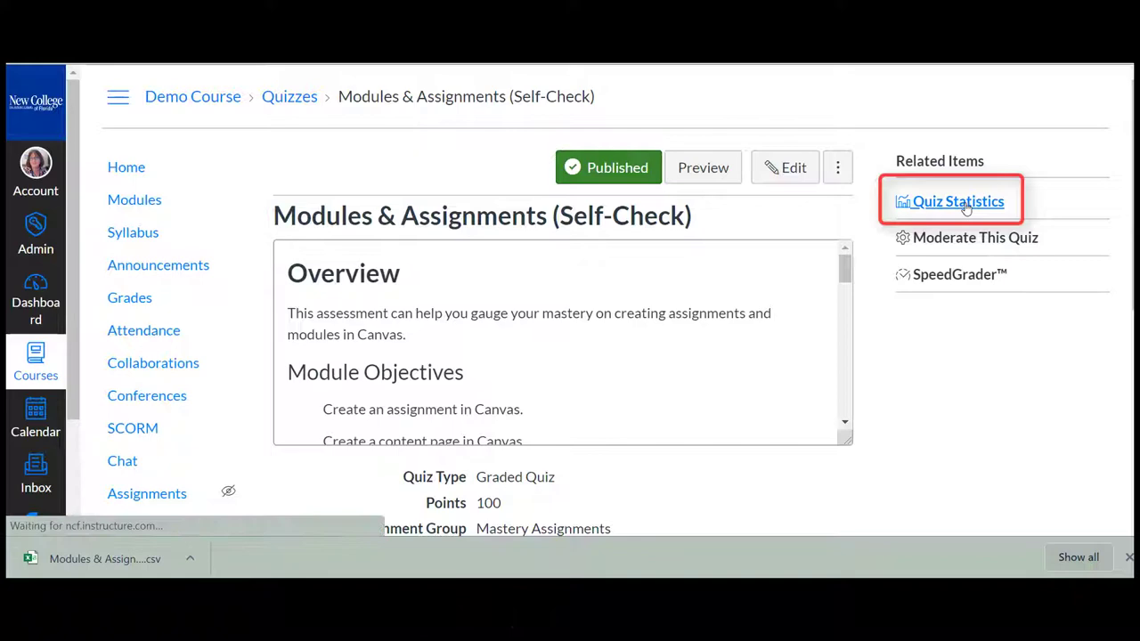
left_click(958, 201)
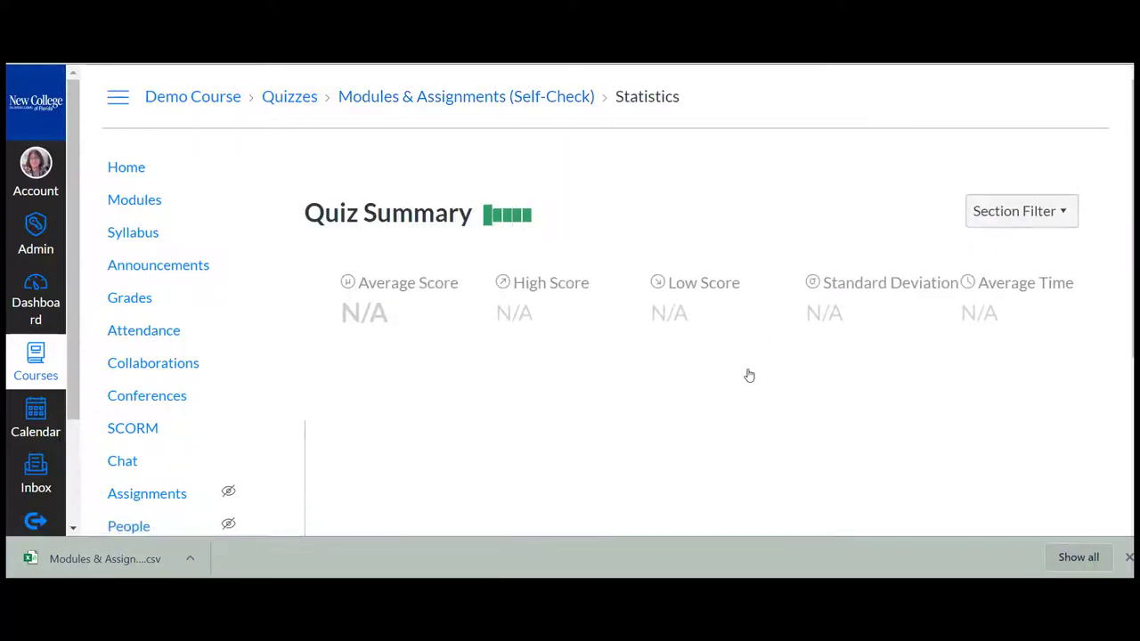
scroll("down", 3)
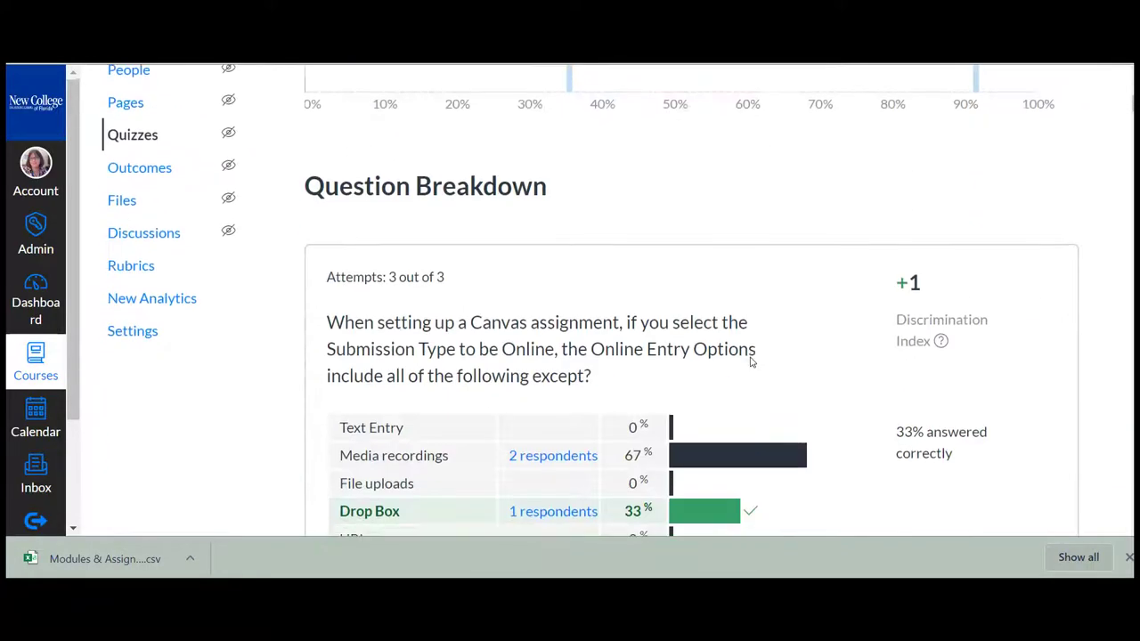
scroll("down", 3)
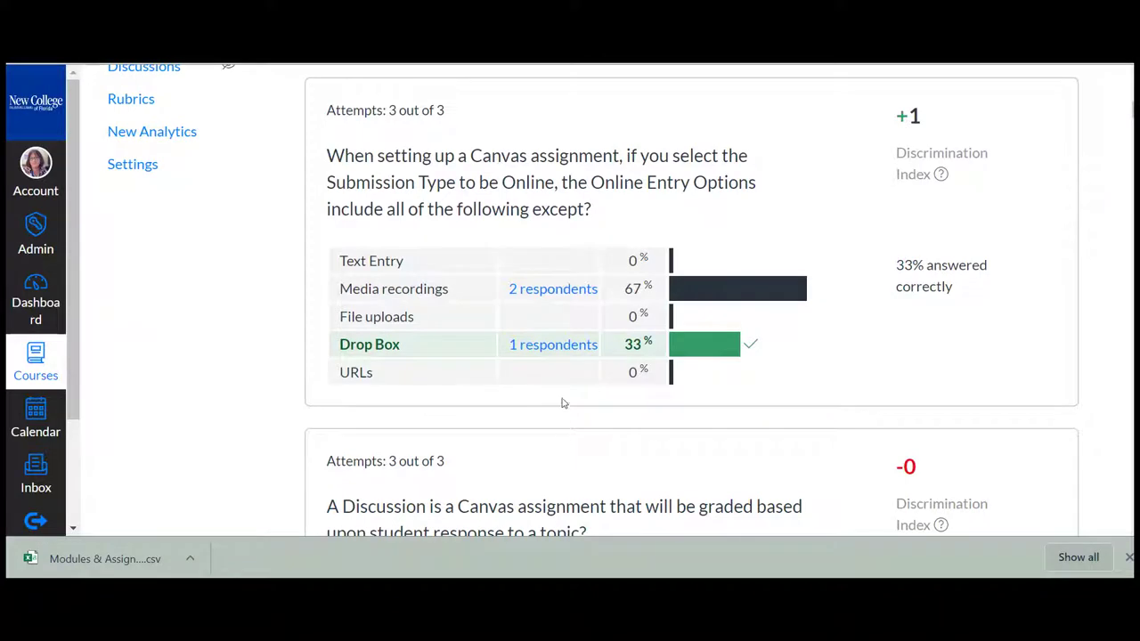
mouse_move(571, 292)
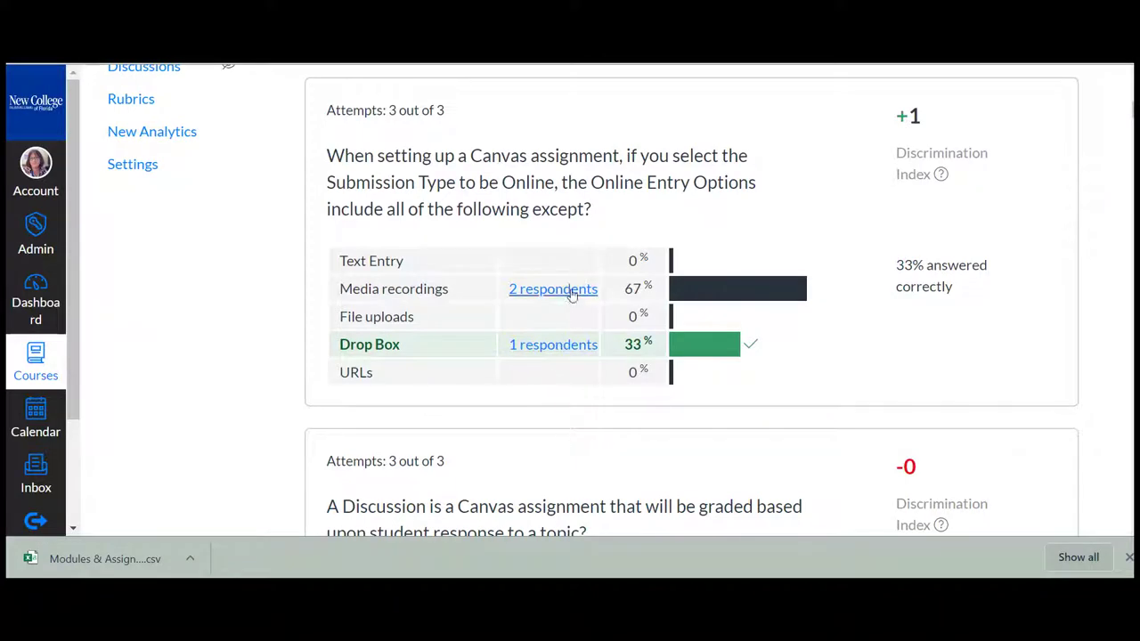
left_click(552, 289)
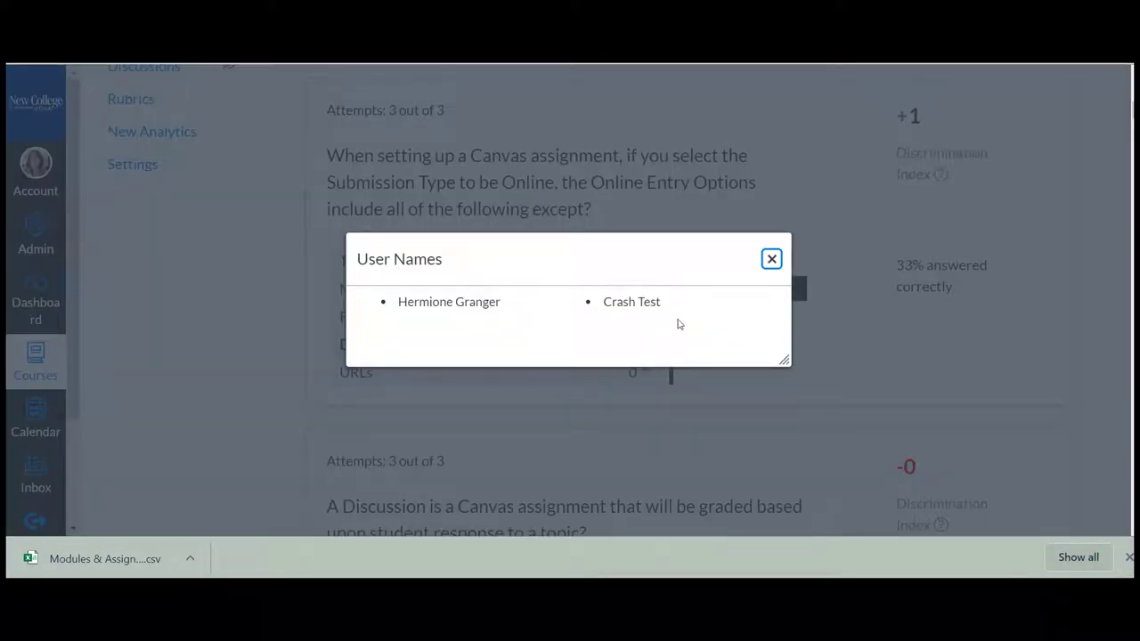
left_click(771, 258)
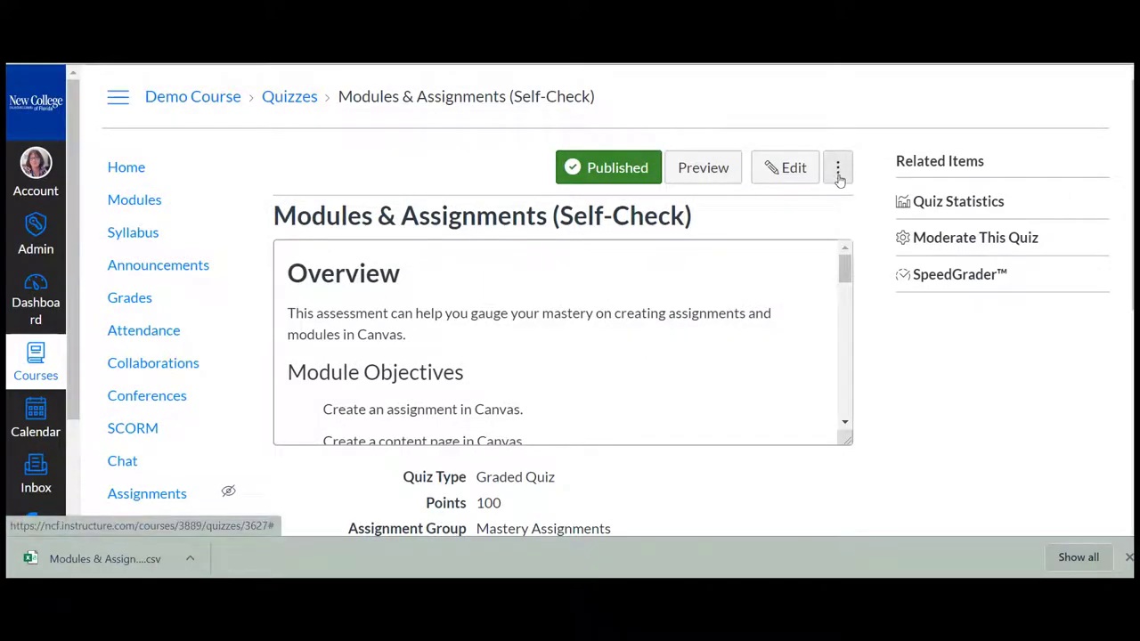
Show student quiz results and open Hermione Granger's attempt scoring 36.42 out of 100
left_click(838, 167)
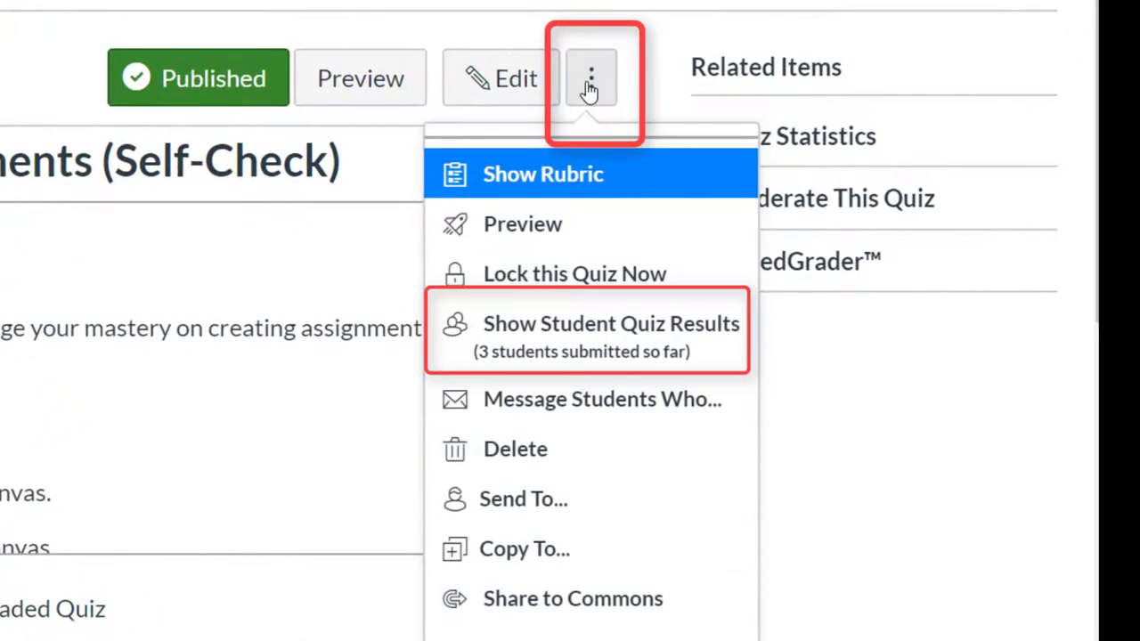
mouse_move(590, 105)
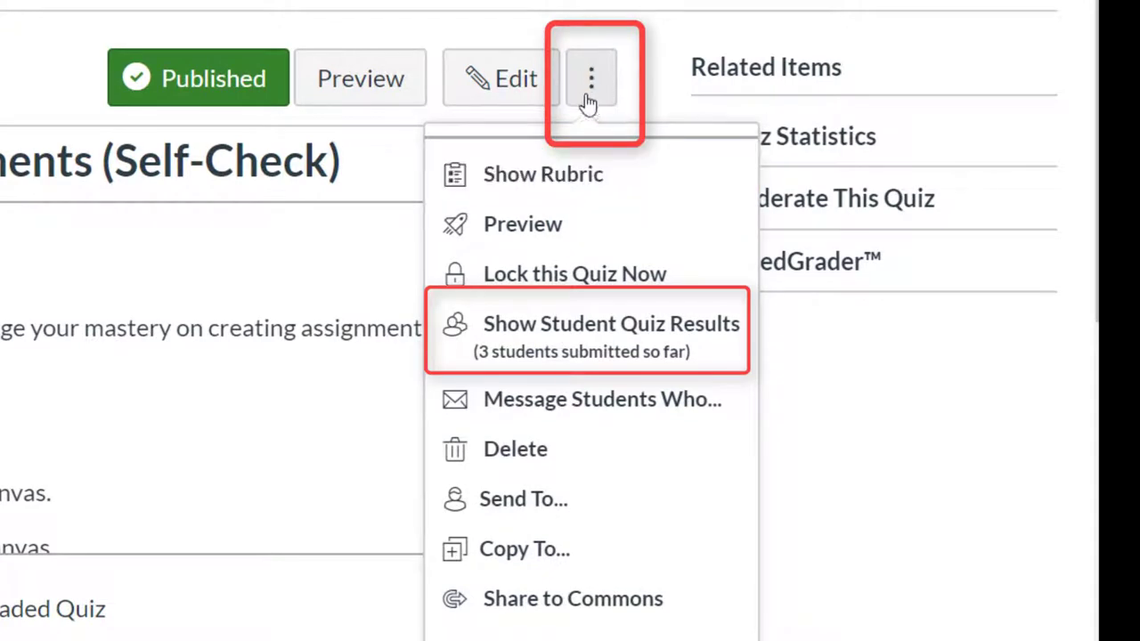
mouse_move(634, 157)
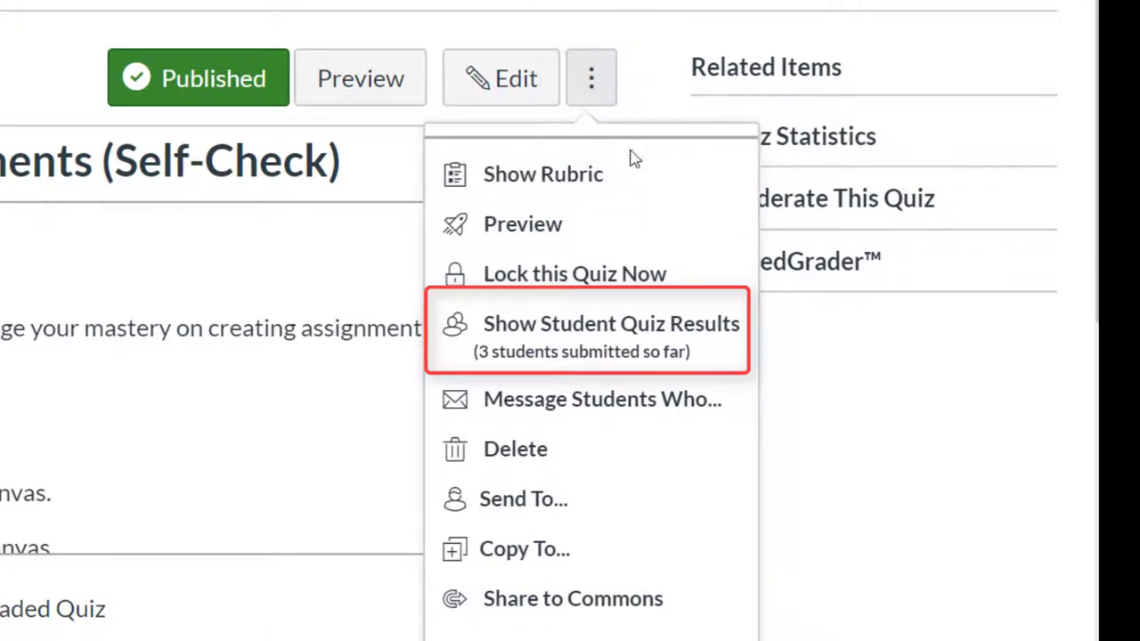
left_click(613, 323)
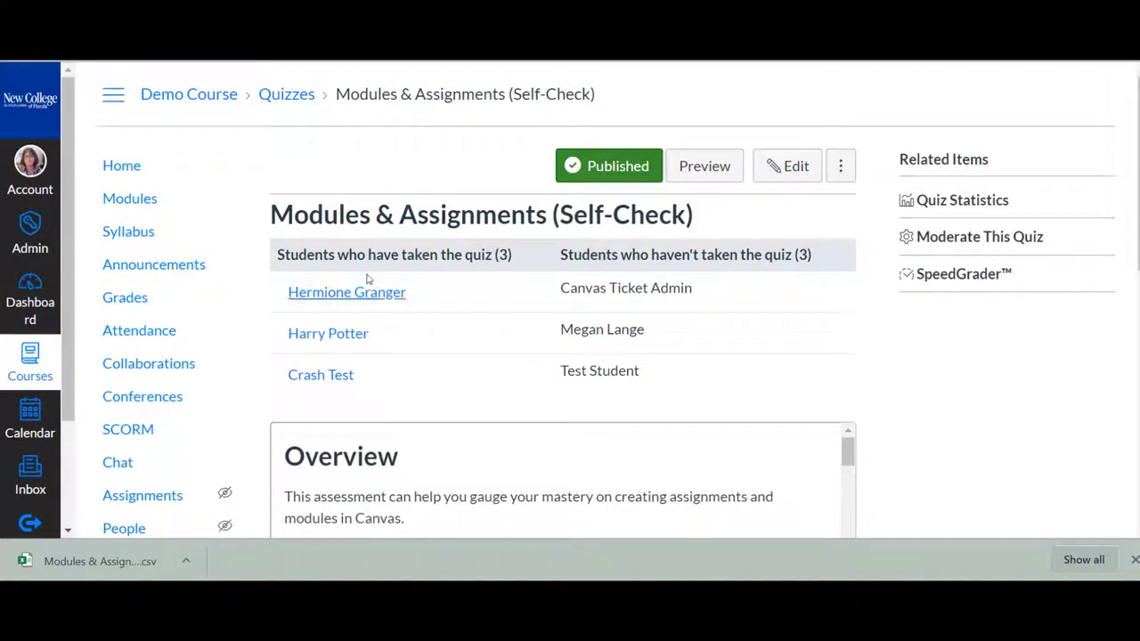
mouse_move(364, 292)
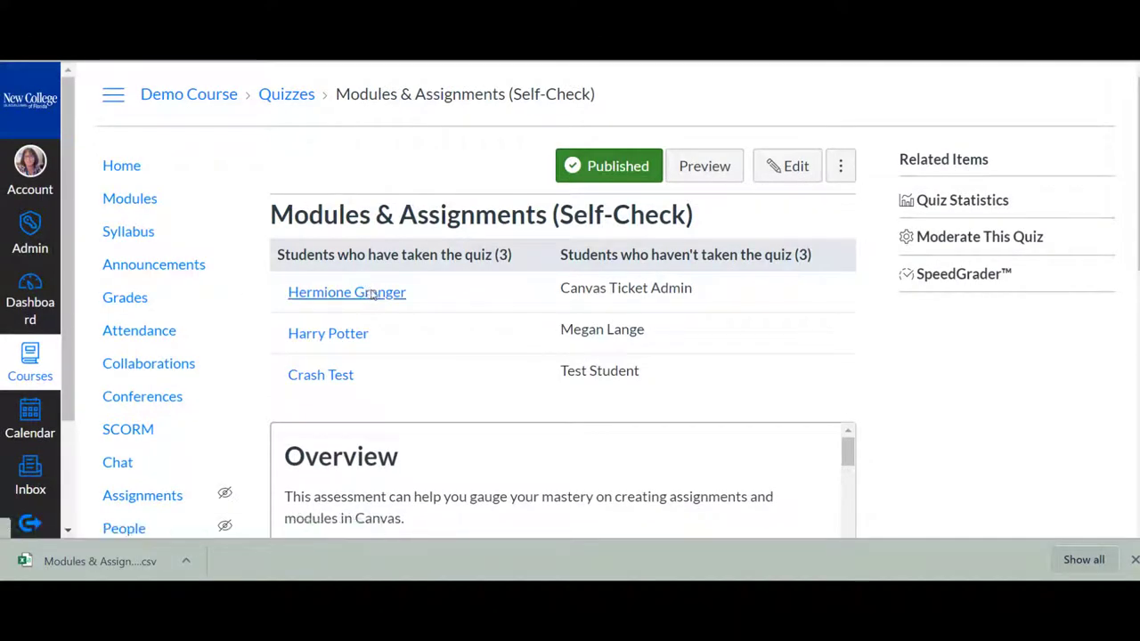
left_click(347, 291)
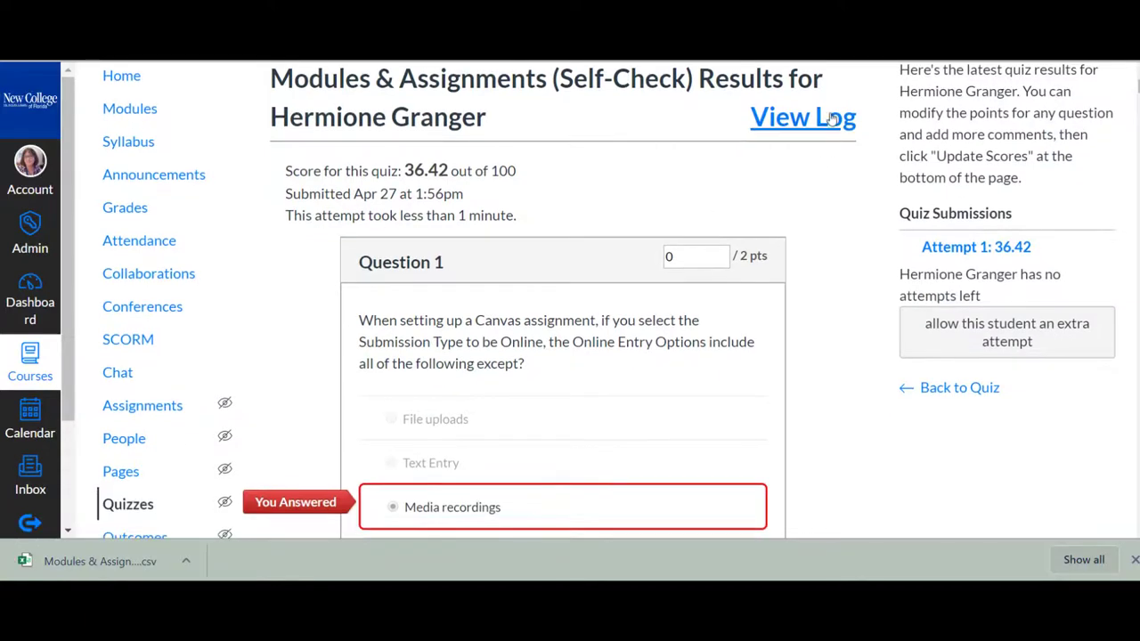
scroll("down", 3)
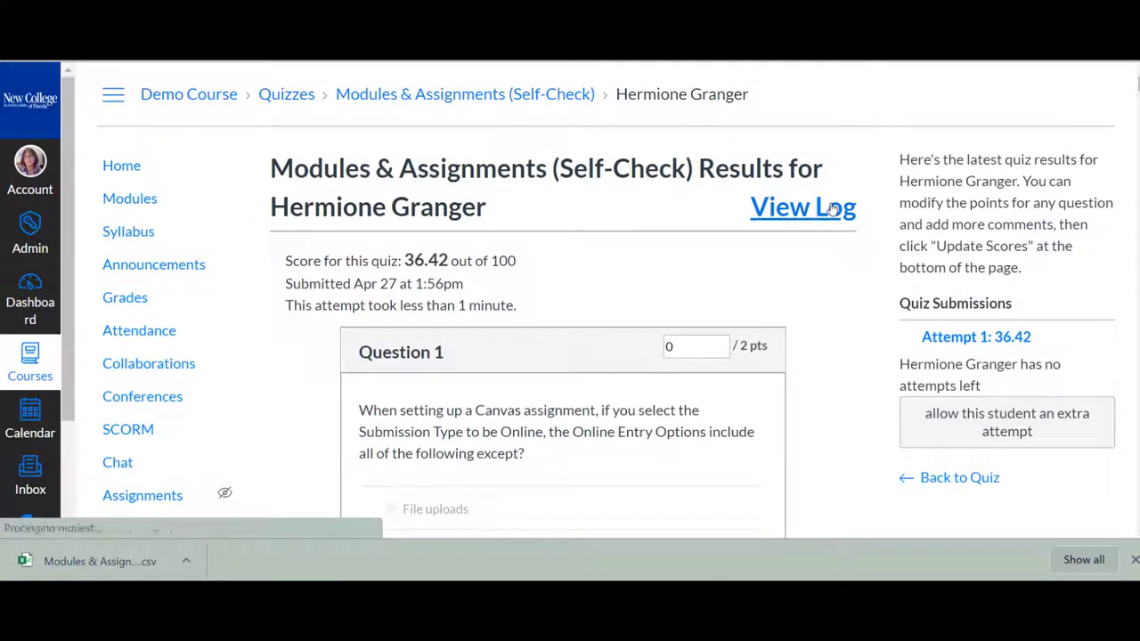
Scroll through Hermione Granger's quiz action log of timestamped answers and question views
left_click(803, 207)
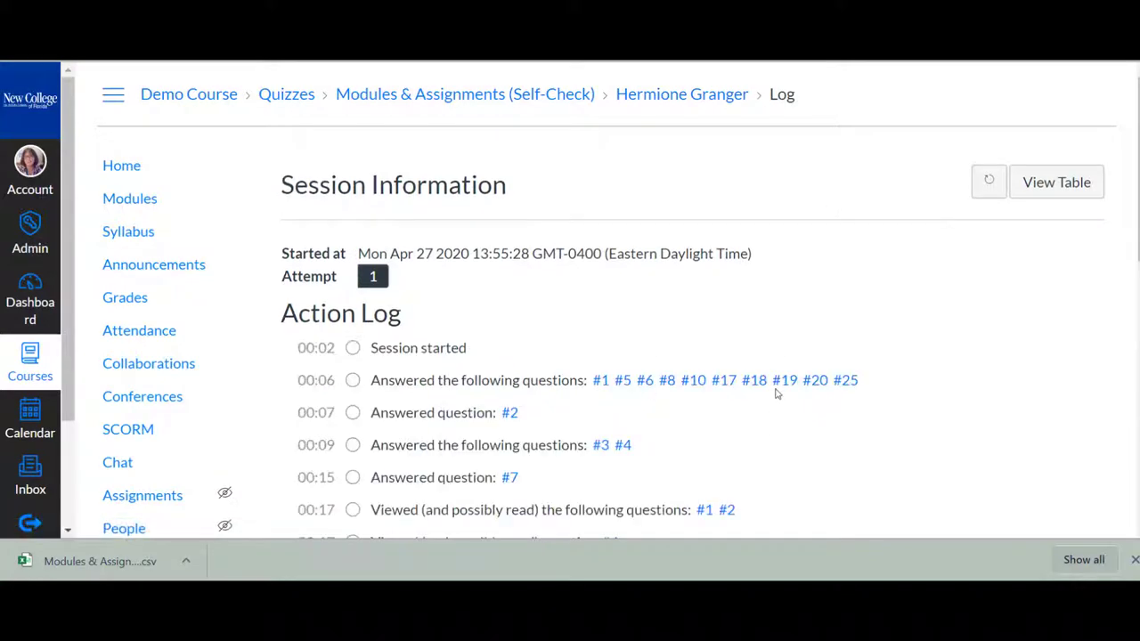
scroll("down", 3)
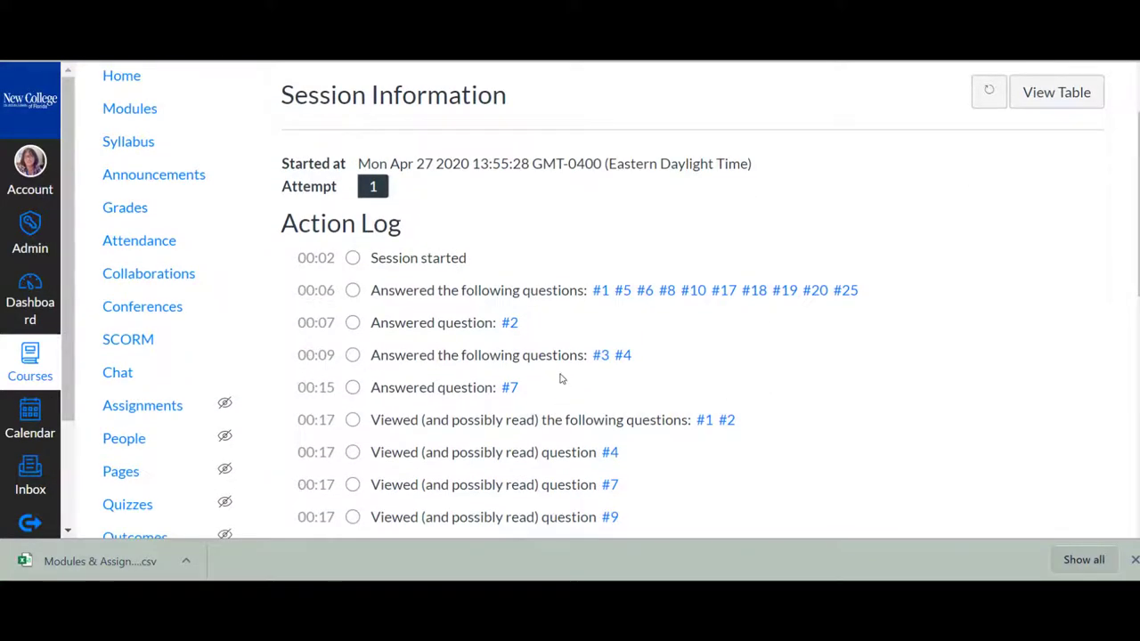
scroll("down", 3)
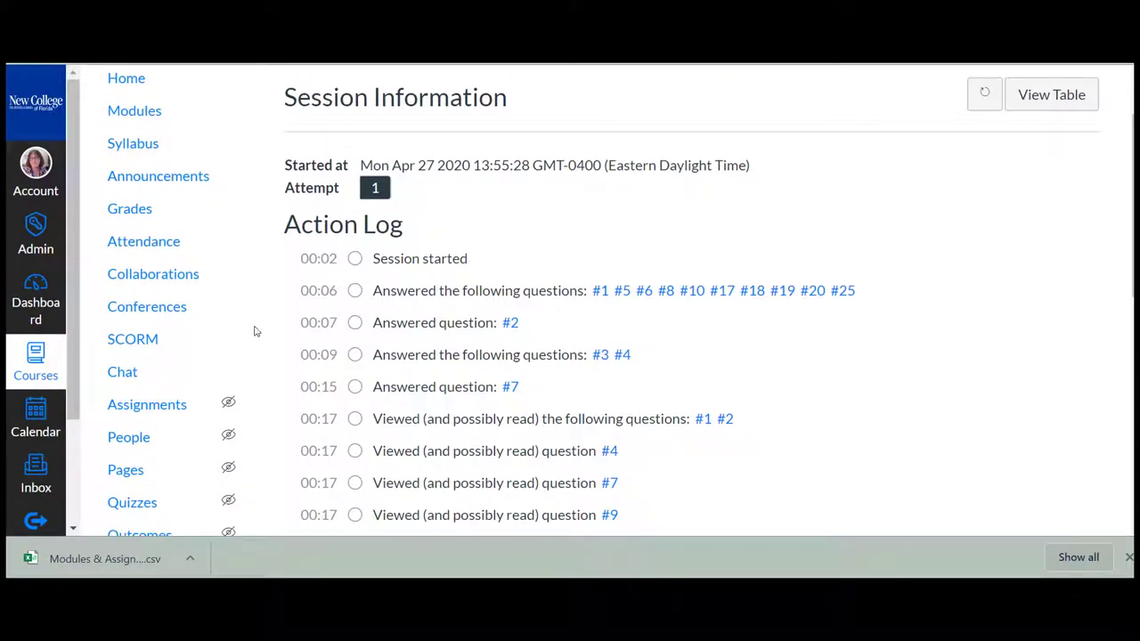
scroll("down", 3)
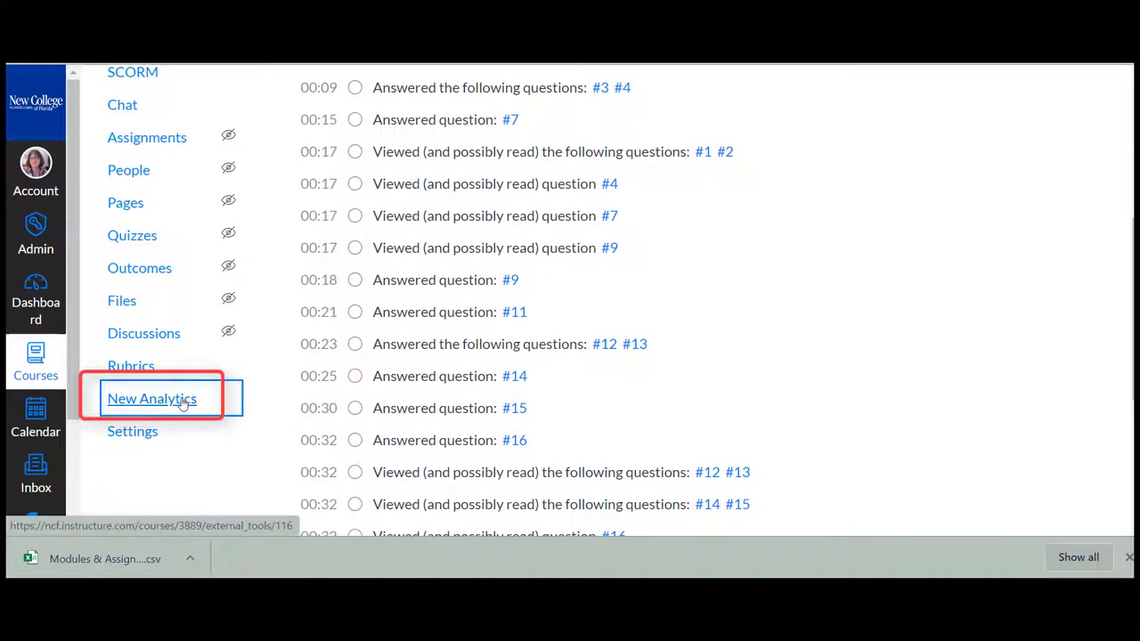
Open New Analytics, showing a 77.31% average grade, and switch to the Students roster
left_click(152, 399)
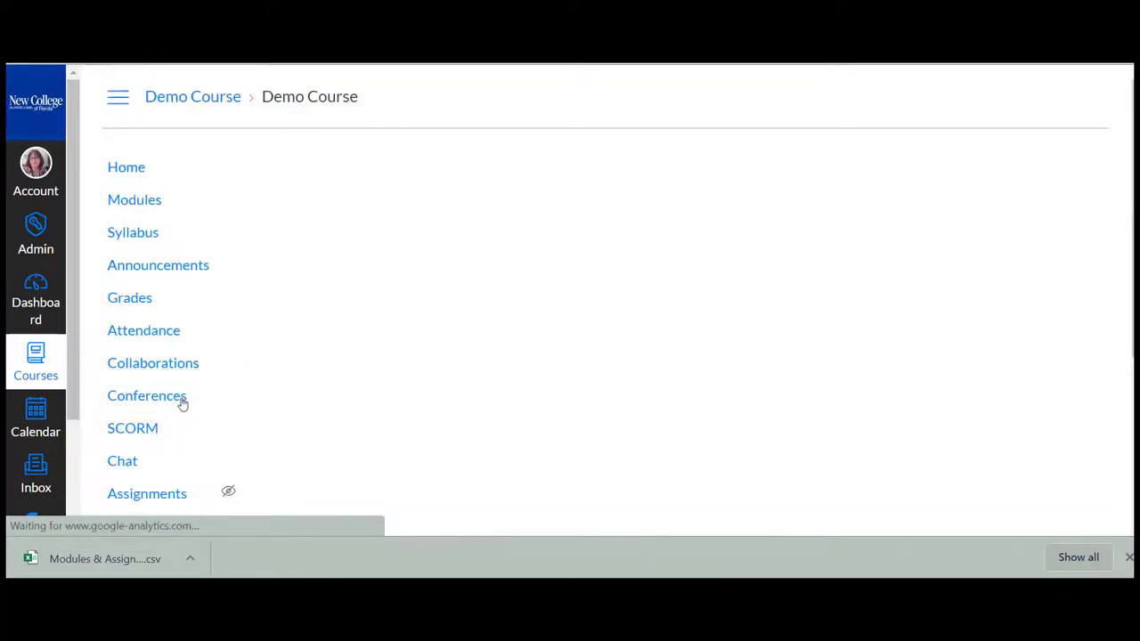
left_click(130, 298)
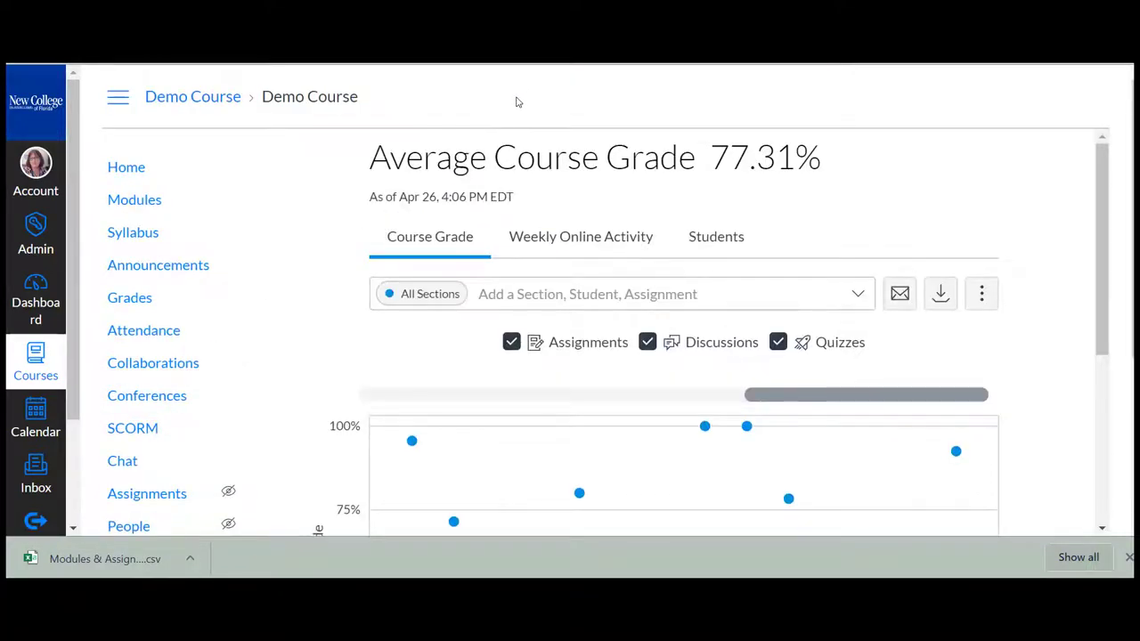
scroll("down", 3)
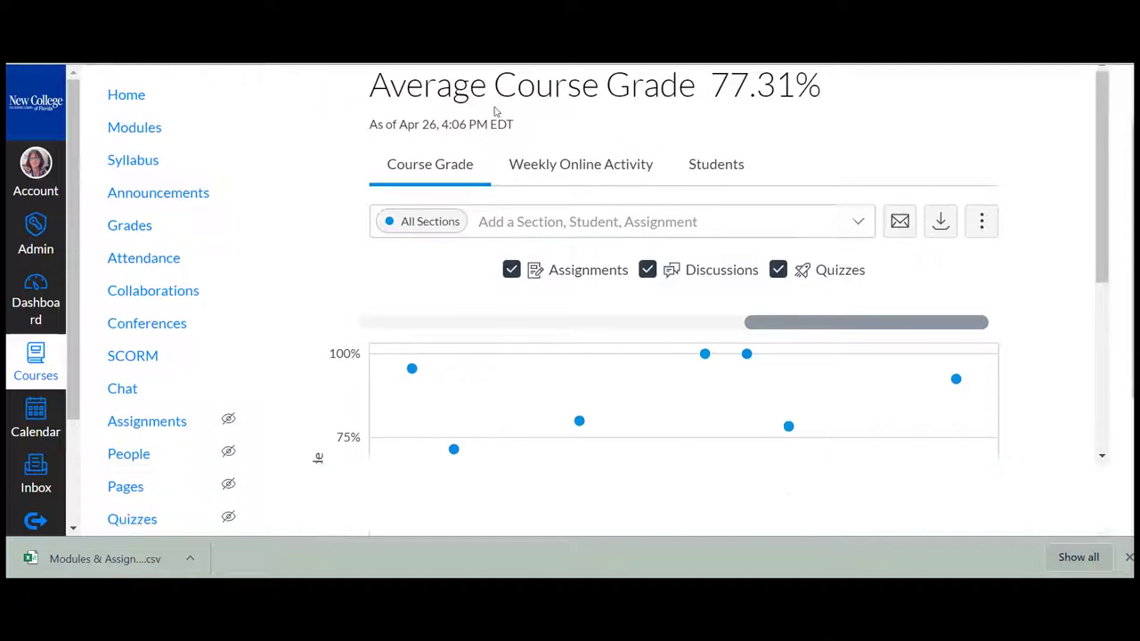
scroll("down", 3)
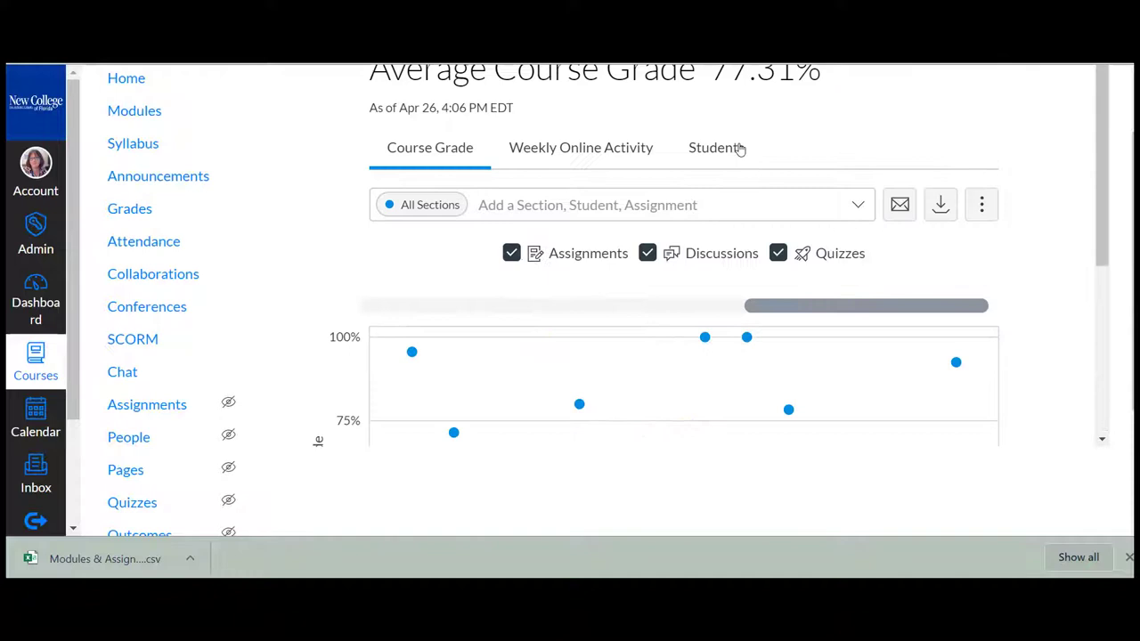
left_click(714, 146)
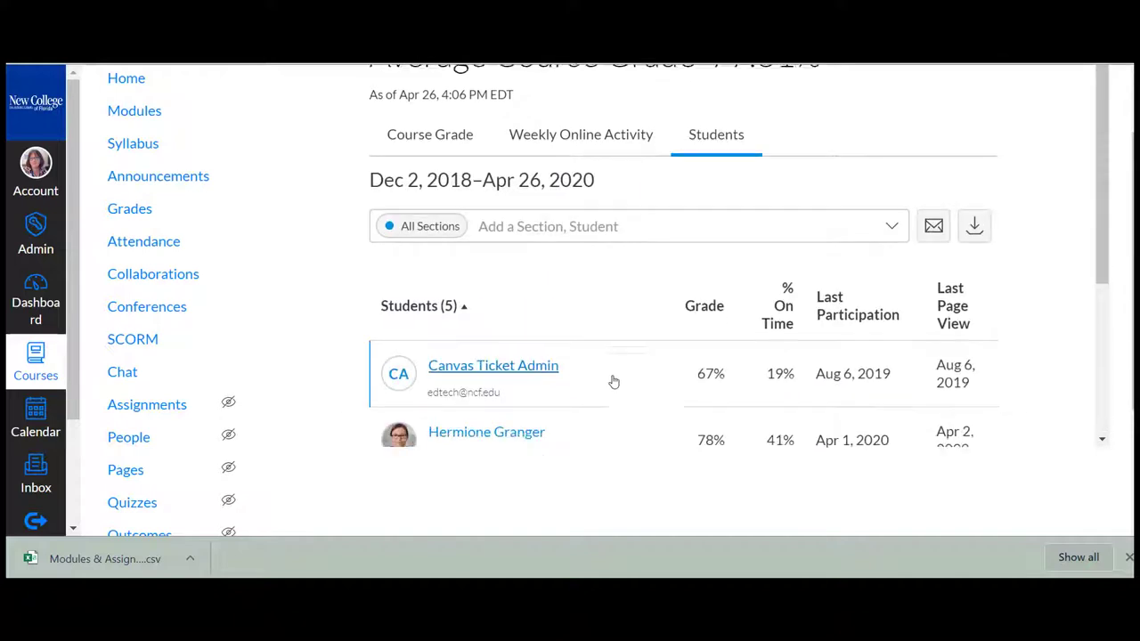
View Weekly Online Activity, then open Hermione Granger's analytics with a 78.49% grade
scroll("down", 3)
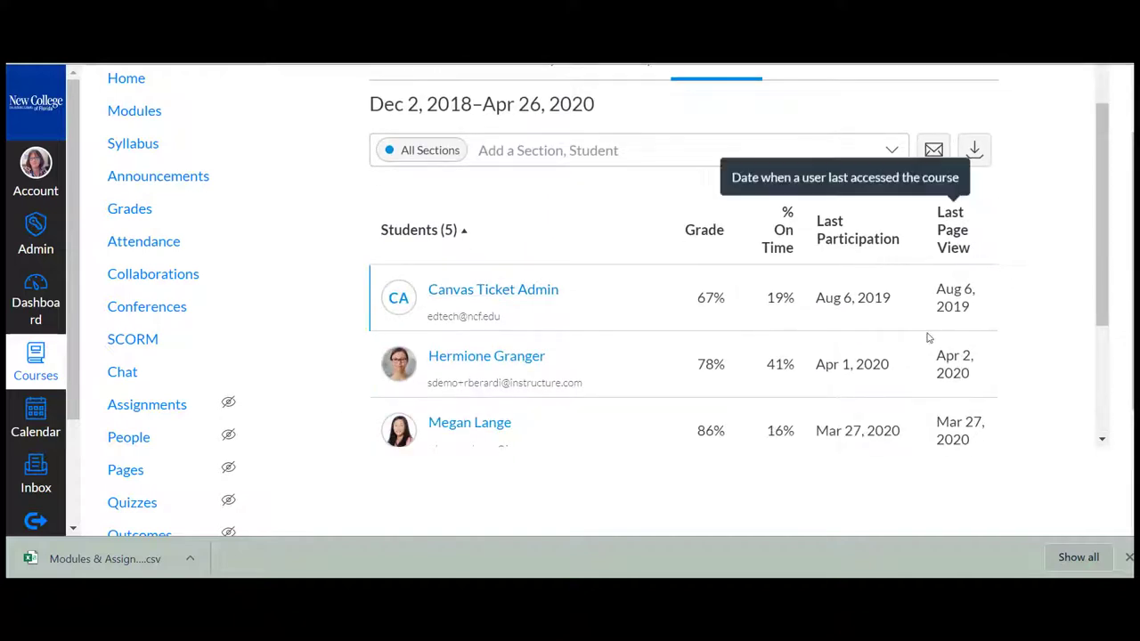
mouse_move(974, 149)
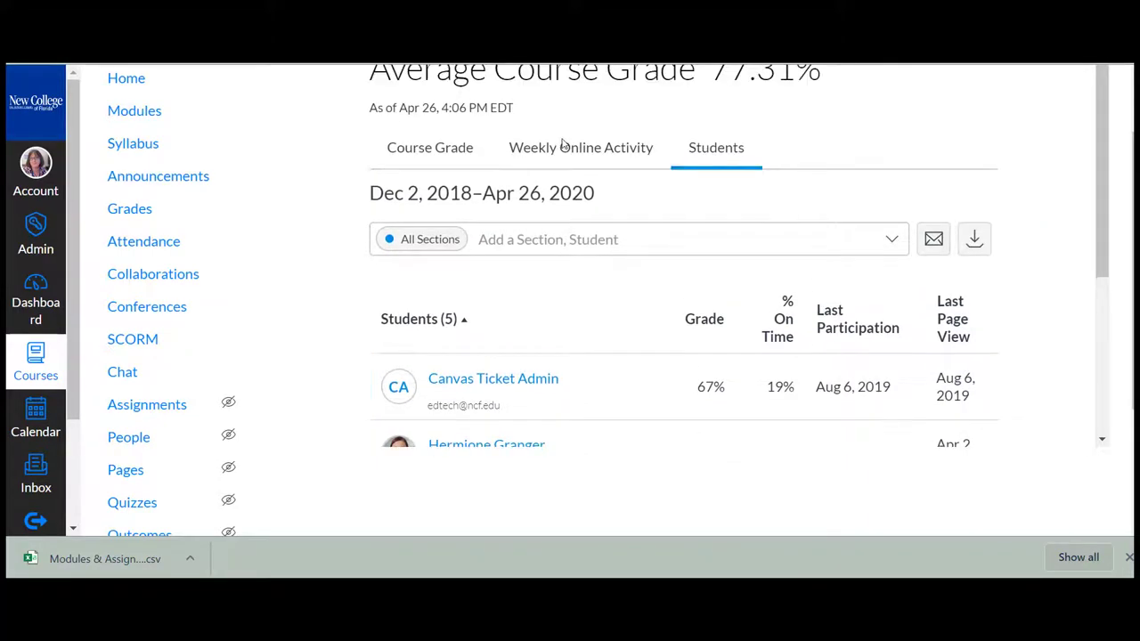
left_click(580, 147)
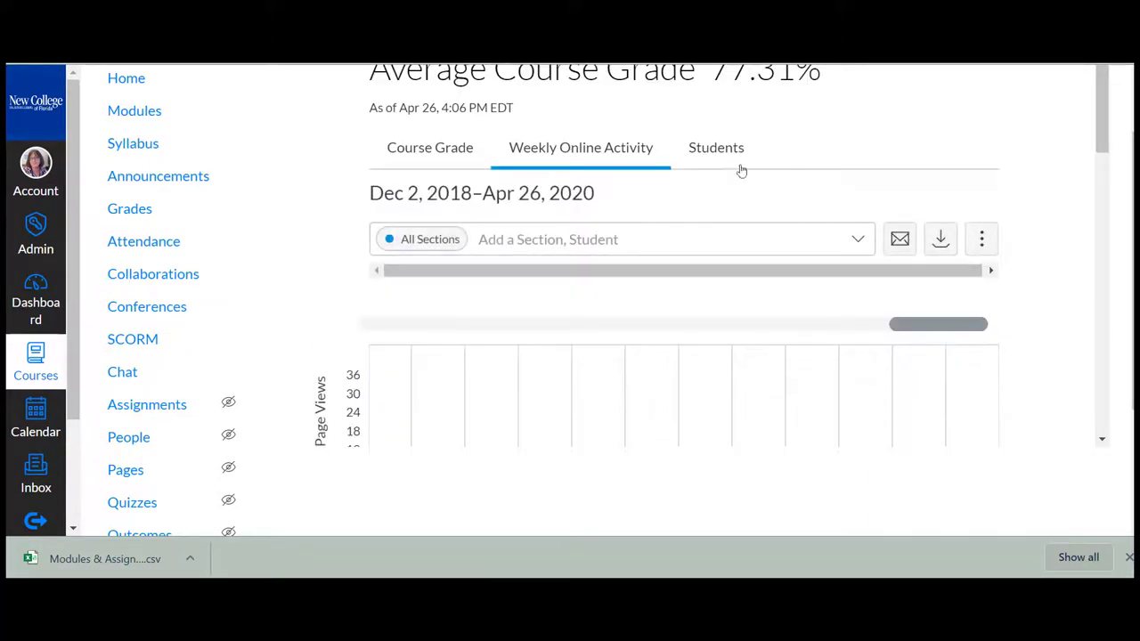
left_click(715, 147)
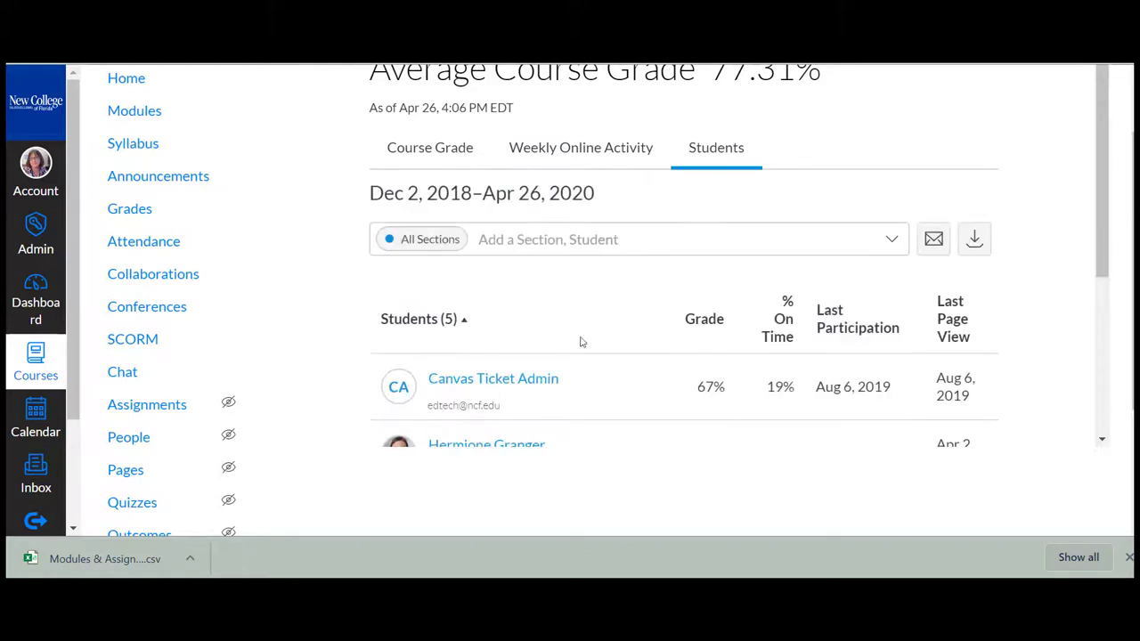
left_click(429, 147)
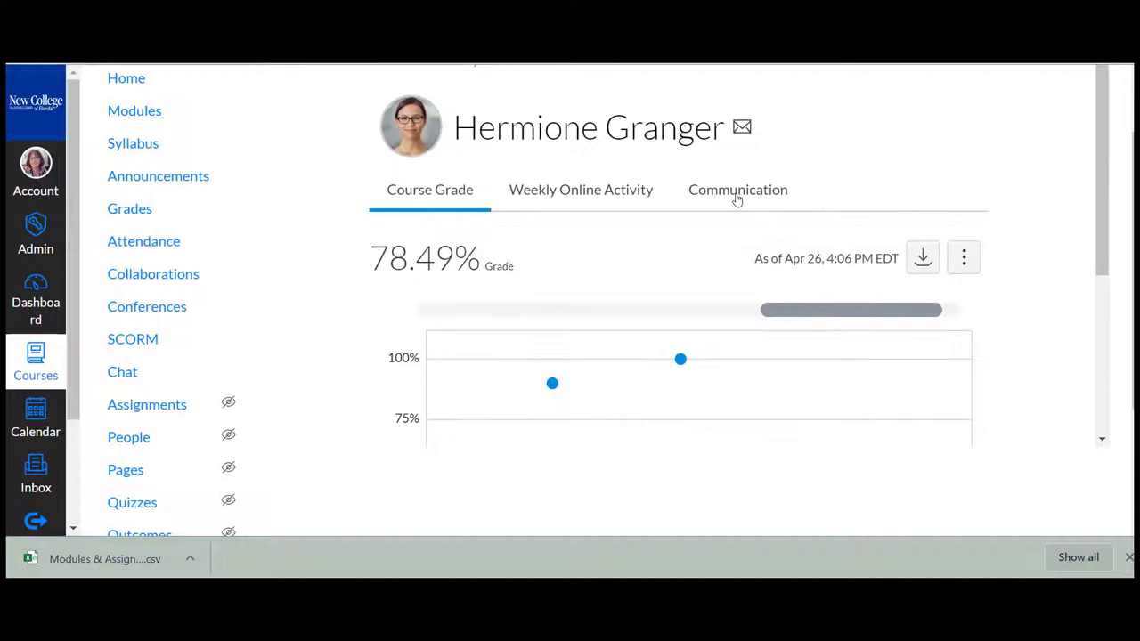
Leave student analytics for the Demo Course home page with recent announcements
left_click(736, 189)
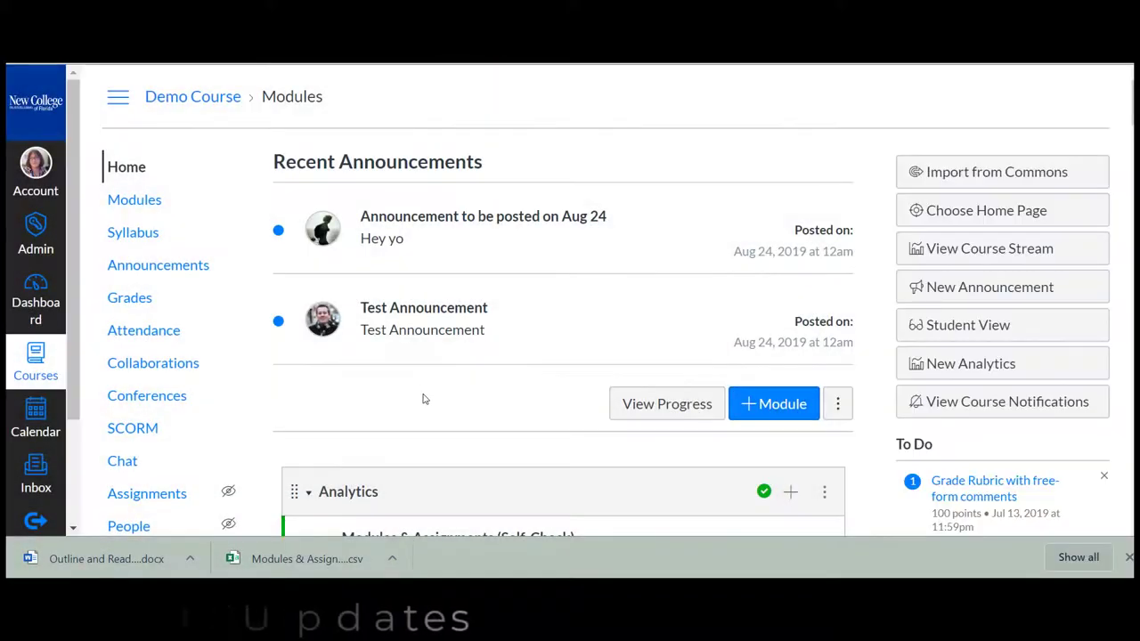
Go to the Demo Course Assignments list and open its more-options menu
scroll("down", 3)
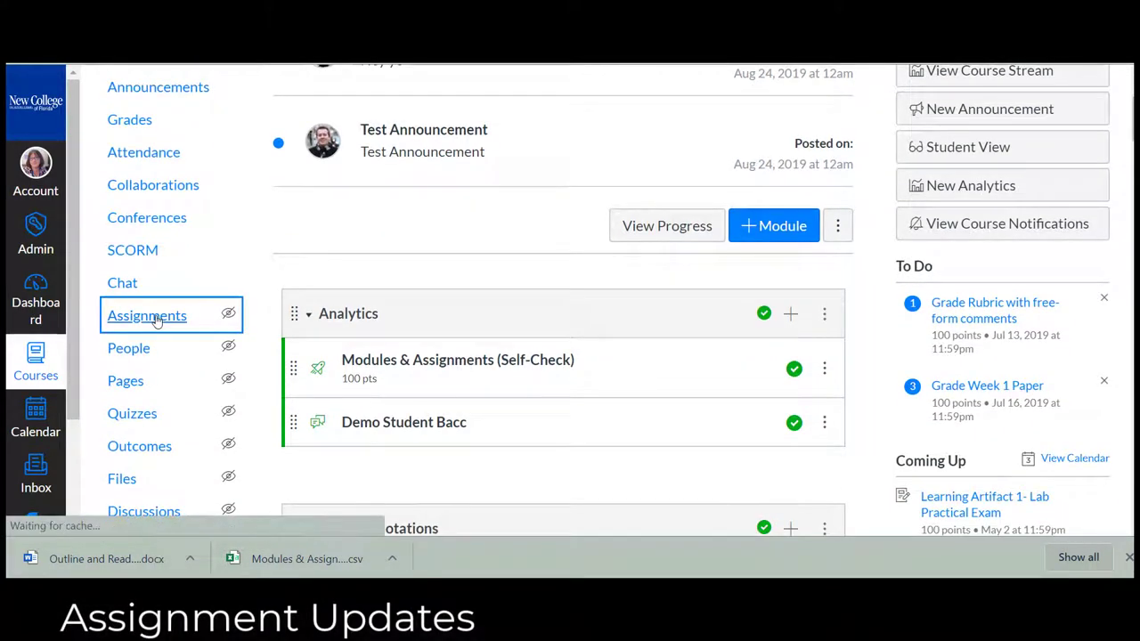
left_click(146, 316)
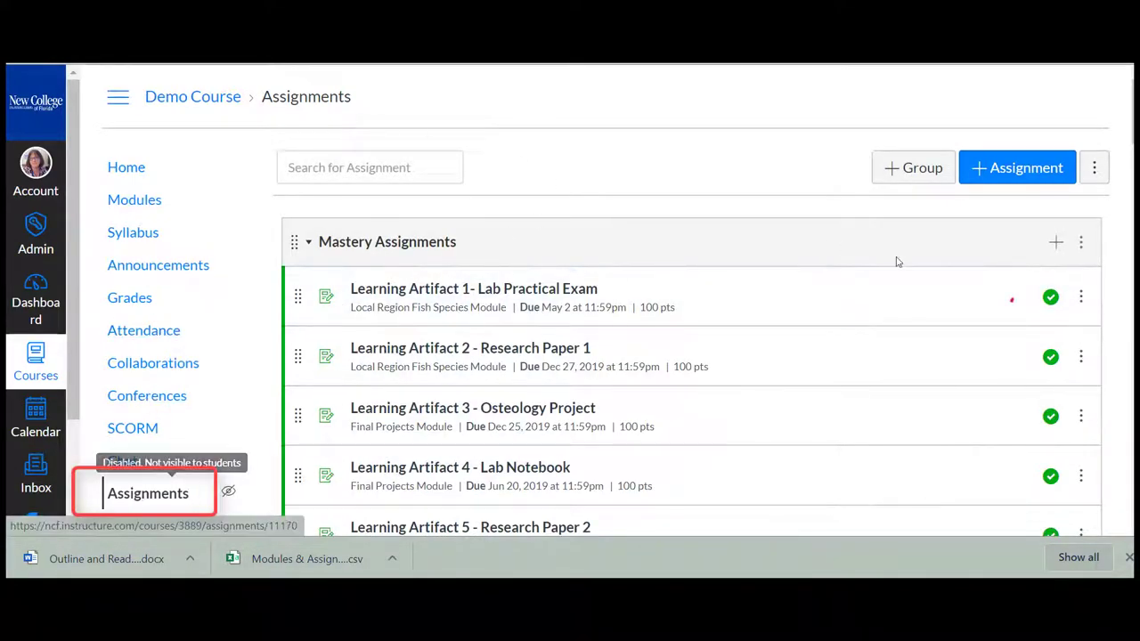
left_click(1094, 167)
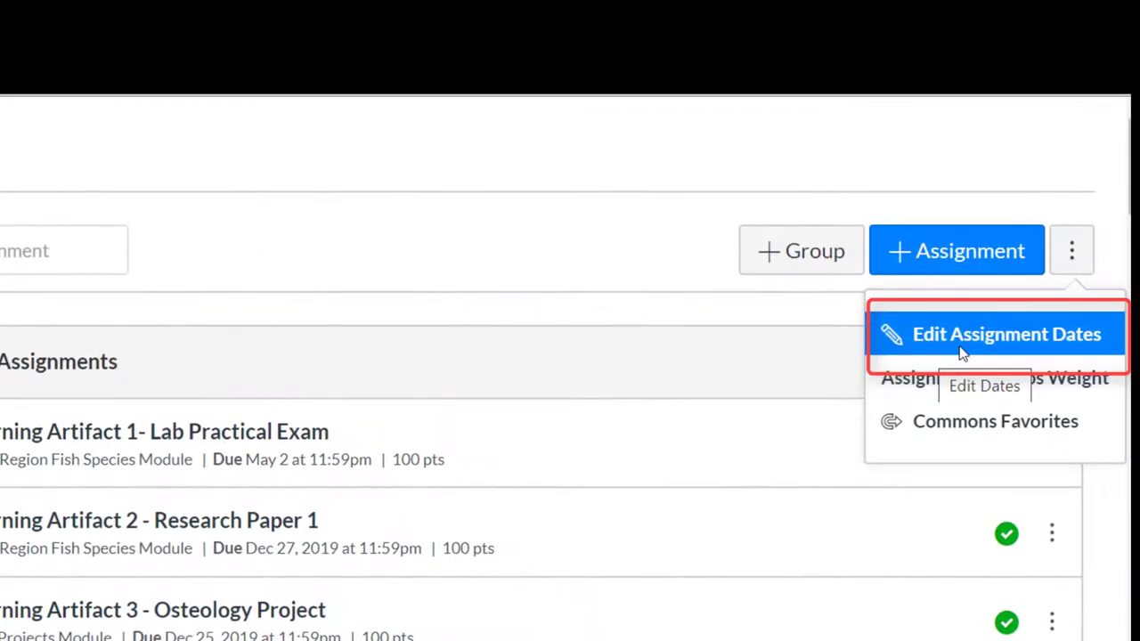
Open Edit Assignment Dates and scroll through the table of assignment due dates
left_click(1007, 334)
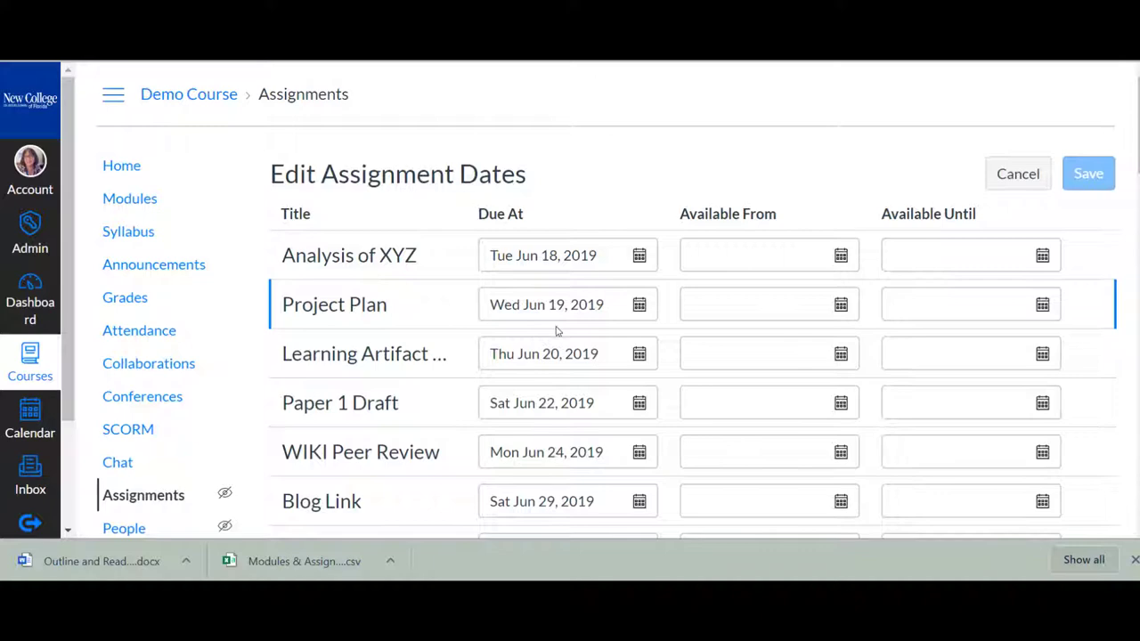
scroll("down", 3)
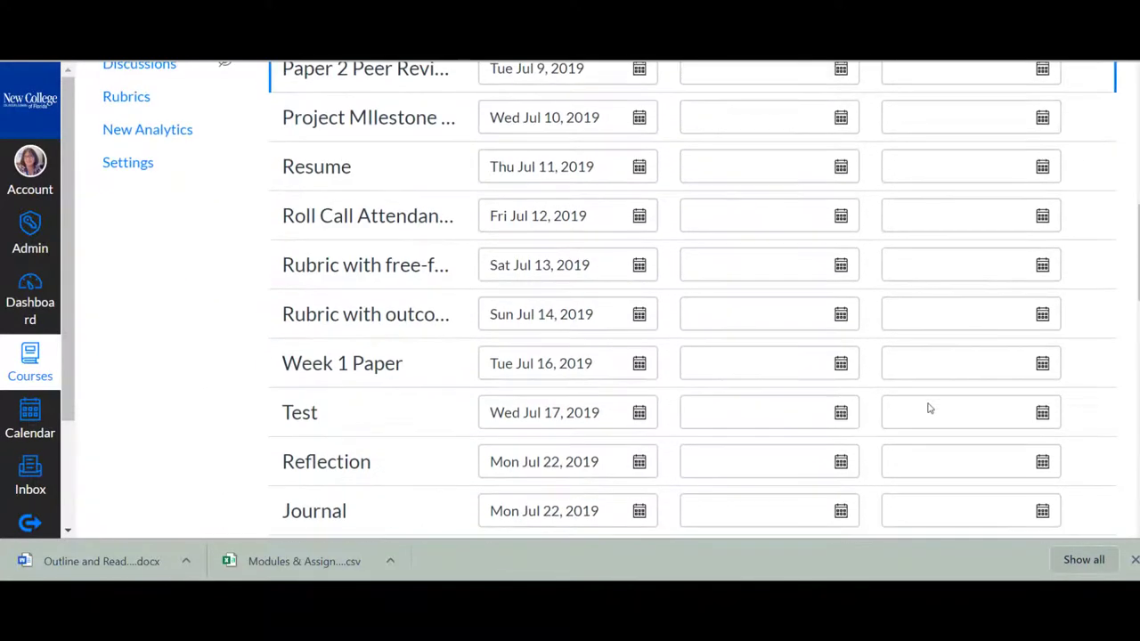
scroll("down", 3)
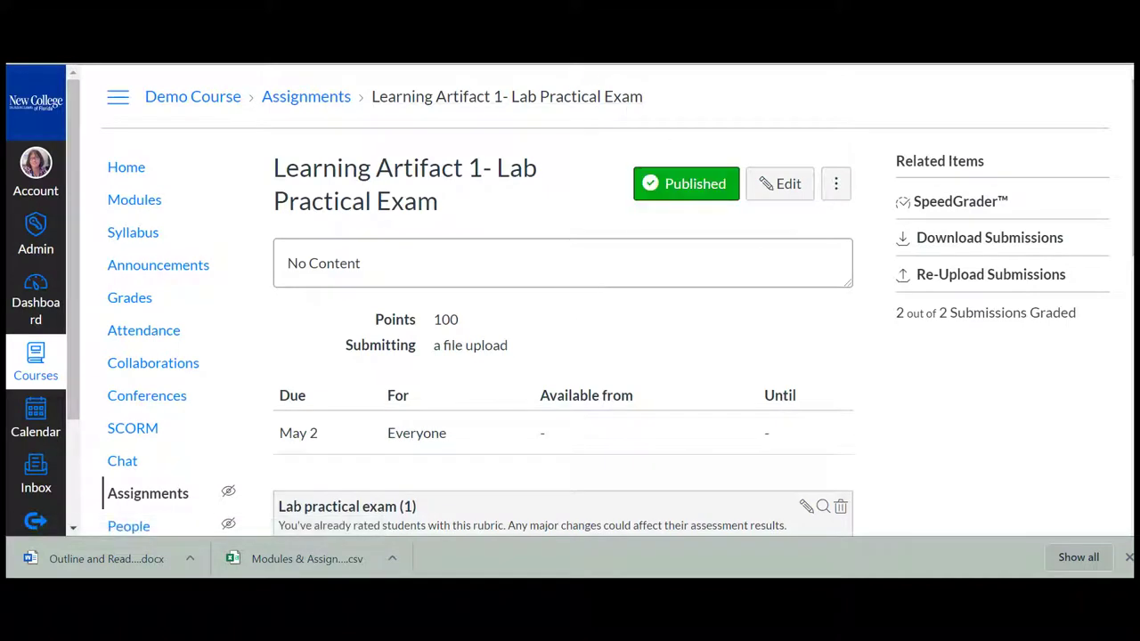
Edit the Lab Practical Exam so Allowed Attempts is Limited to 2 attempts
left_click(780, 184)
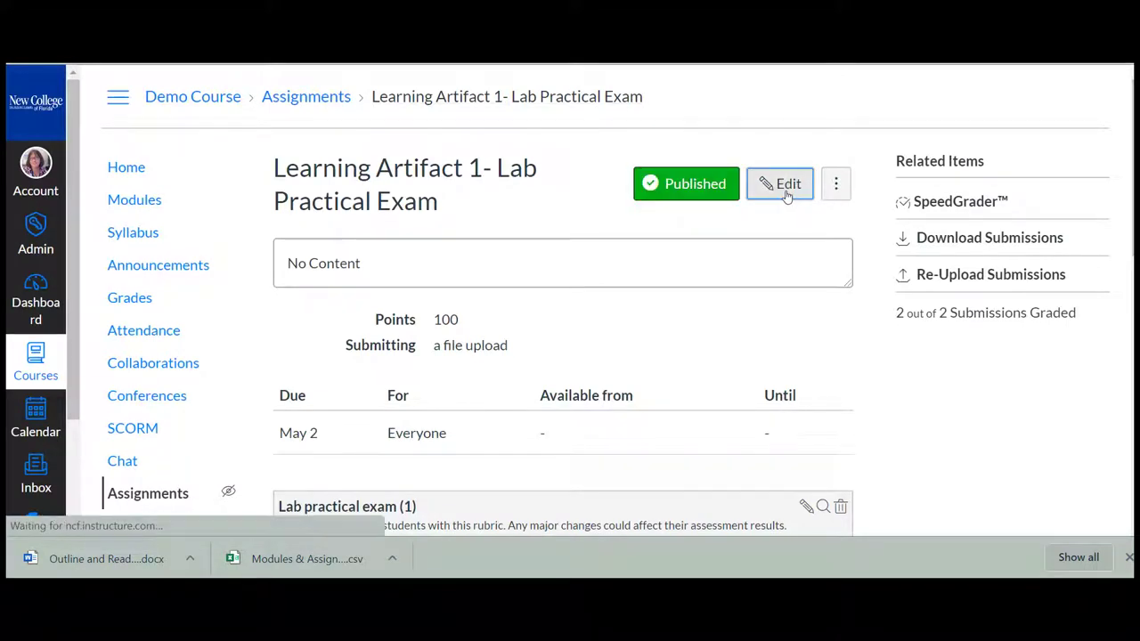
left_click(780, 184)
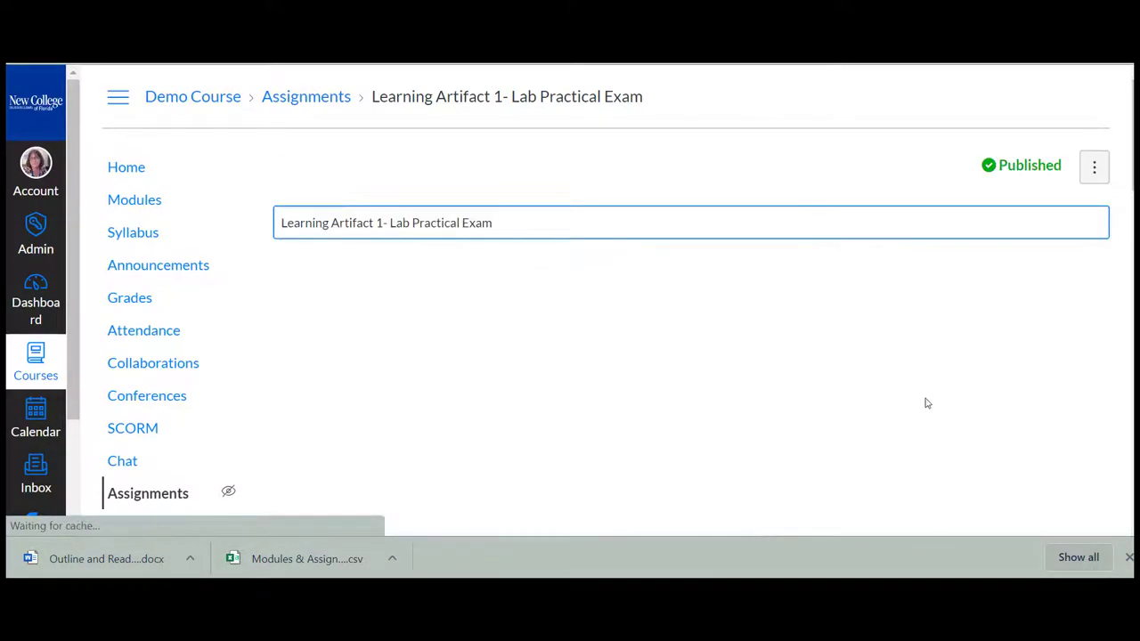
scroll("down", 3)
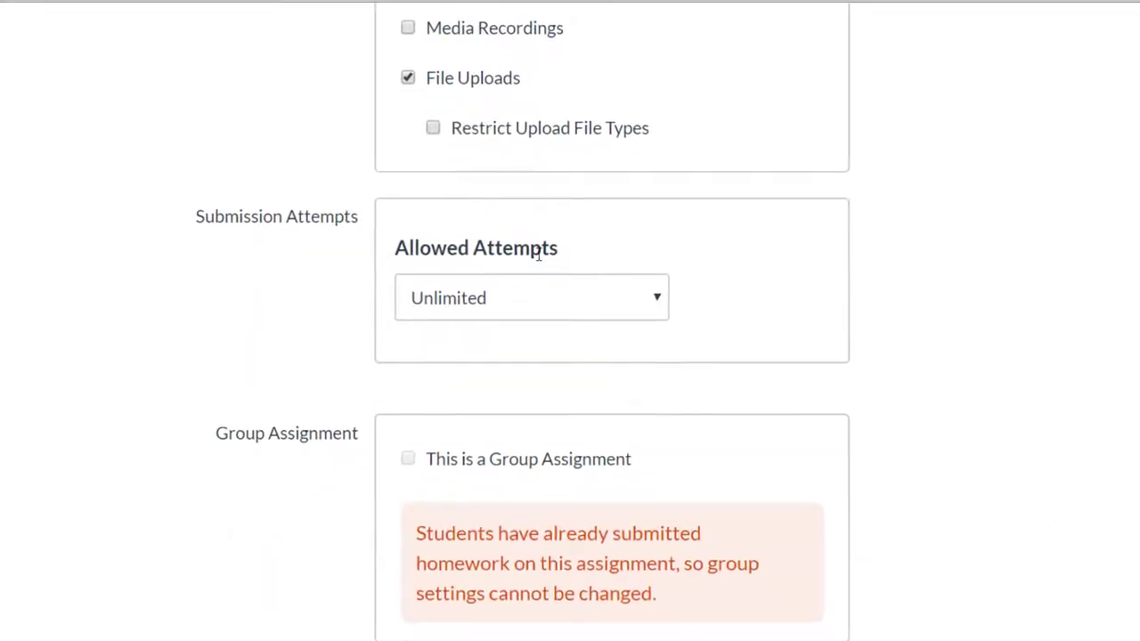
left_click(531, 297)
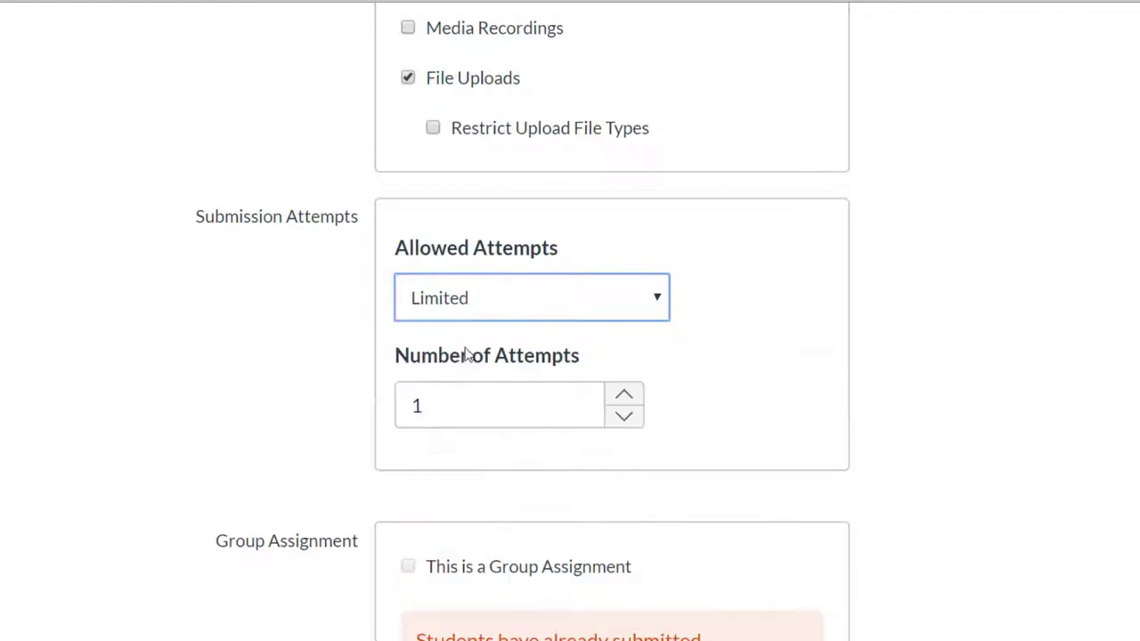
left_click(624, 392)
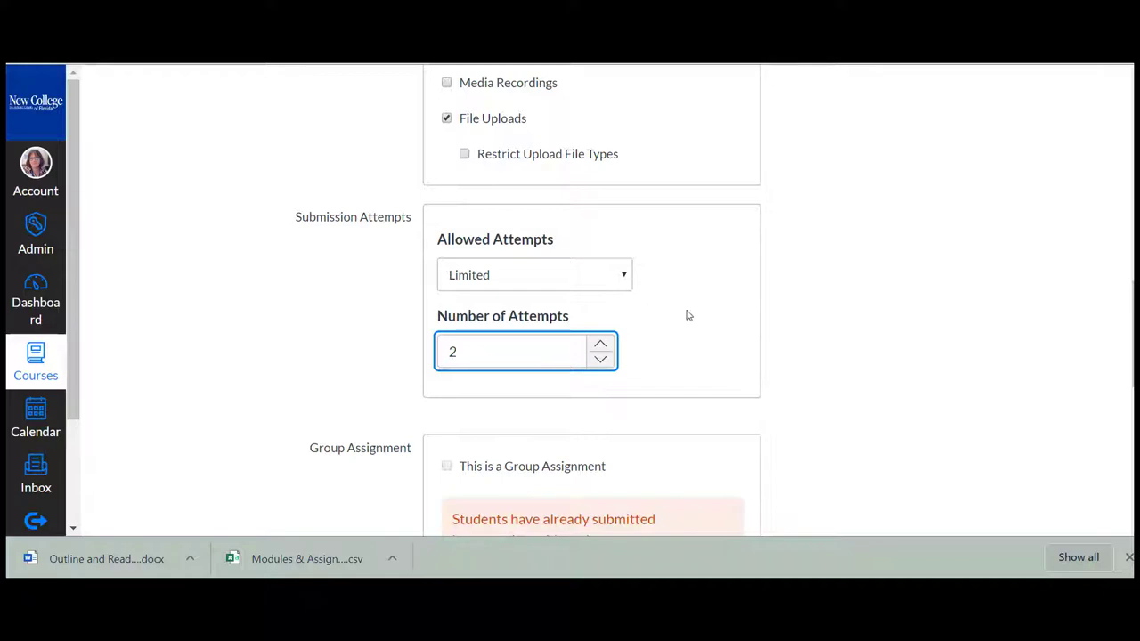
mouse_move(698, 320)
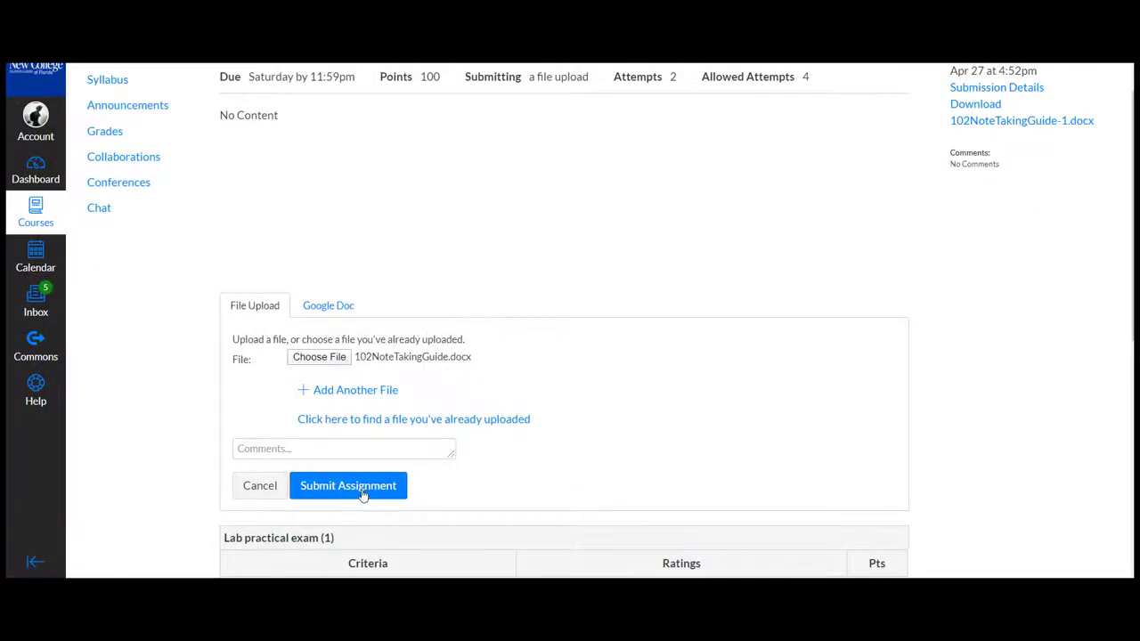
Submit the Lab Practical Exam file as the third of four attempts, triggering confetti
left_click(347, 485)
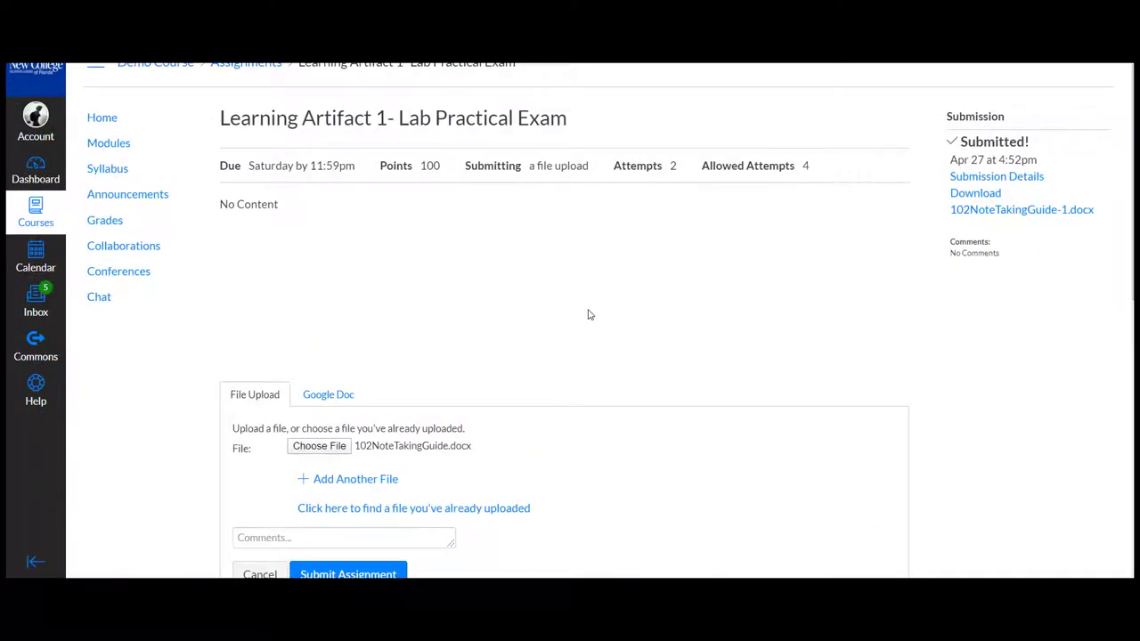
scroll("down", 3)
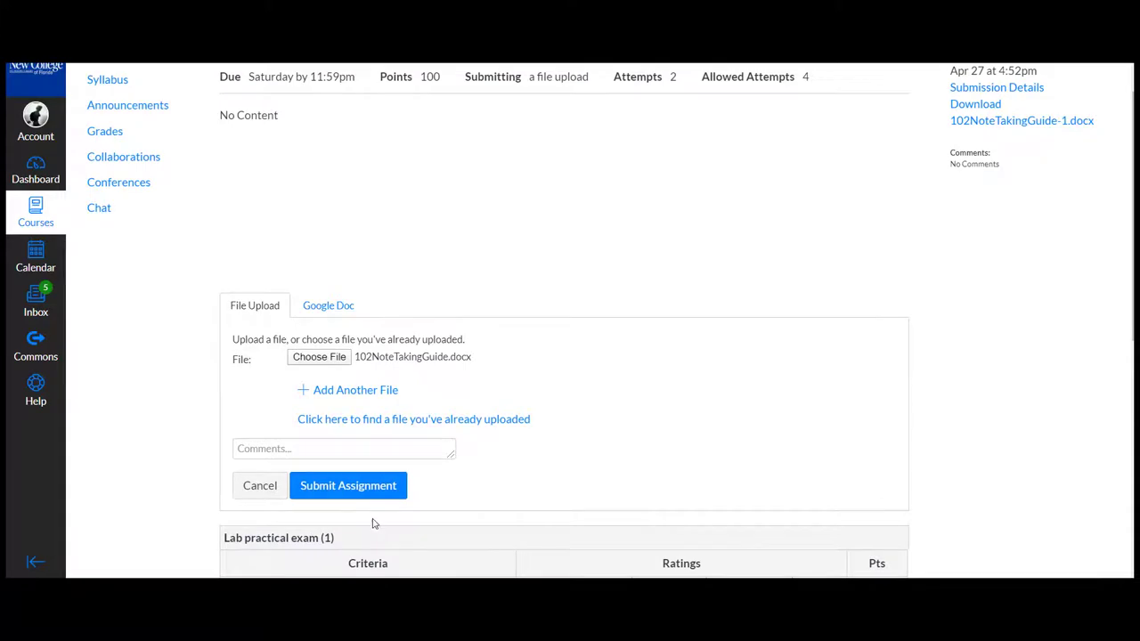
left_click(348, 486)
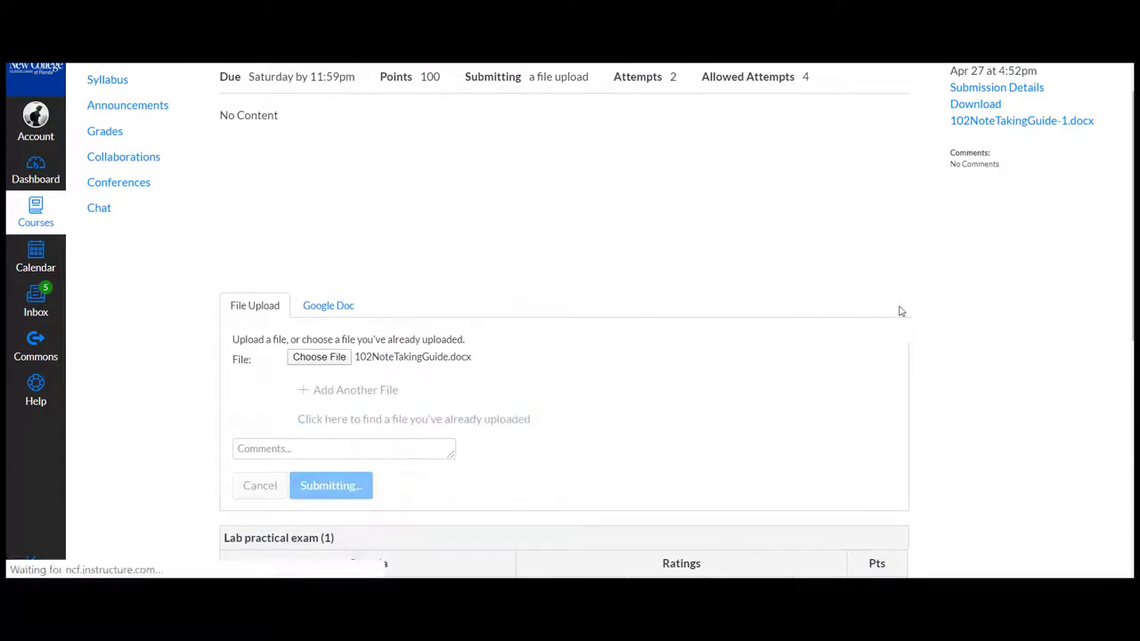
left_click(330, 485)
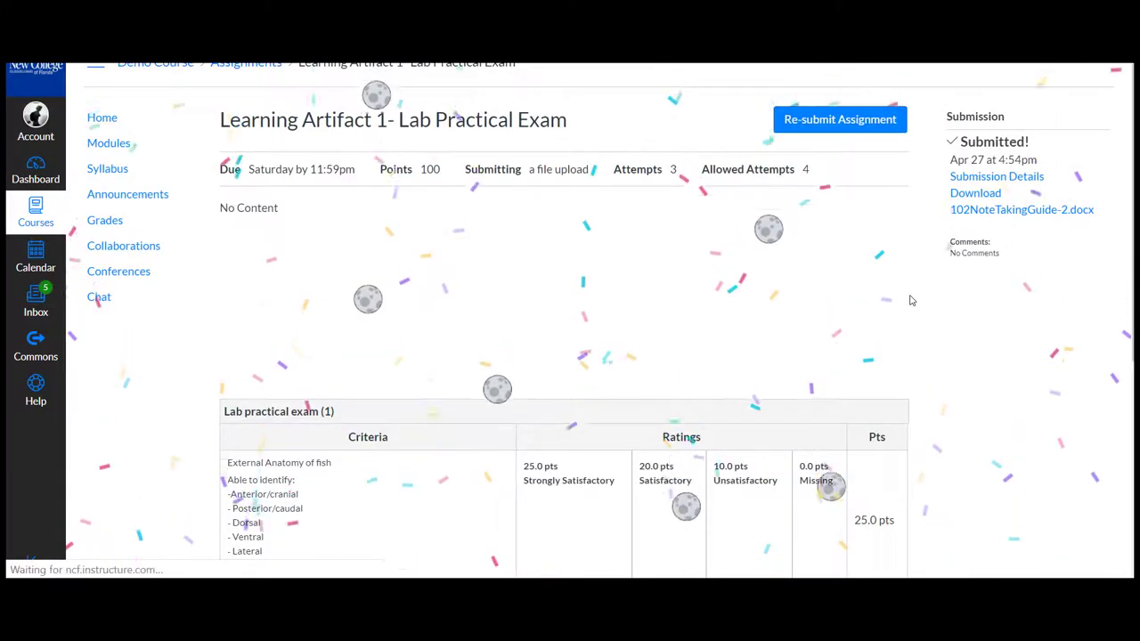